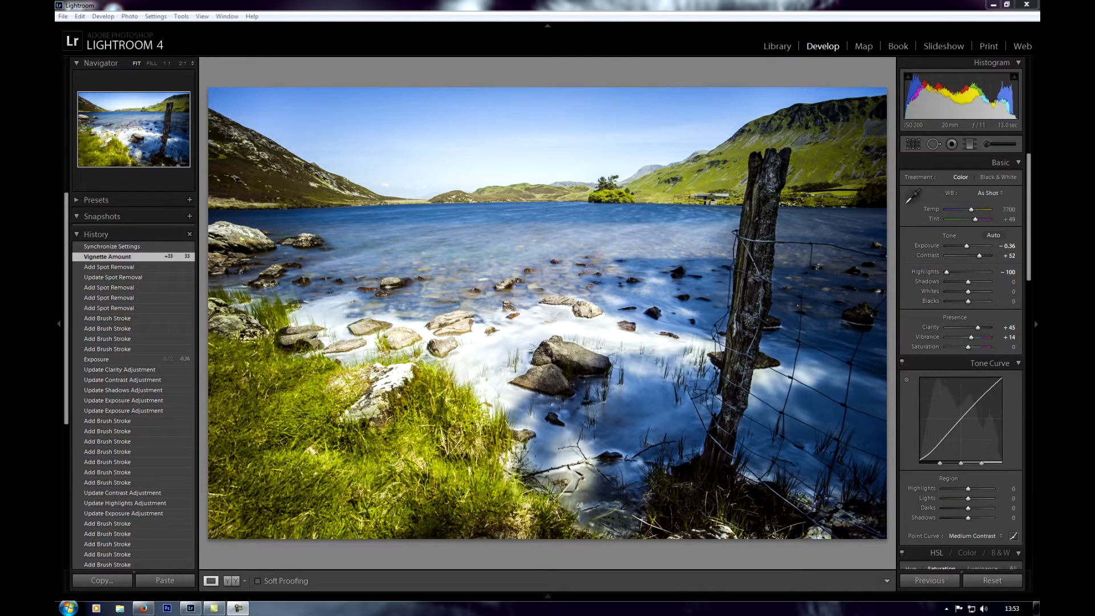
pyautogui.moveTo(655, 299)
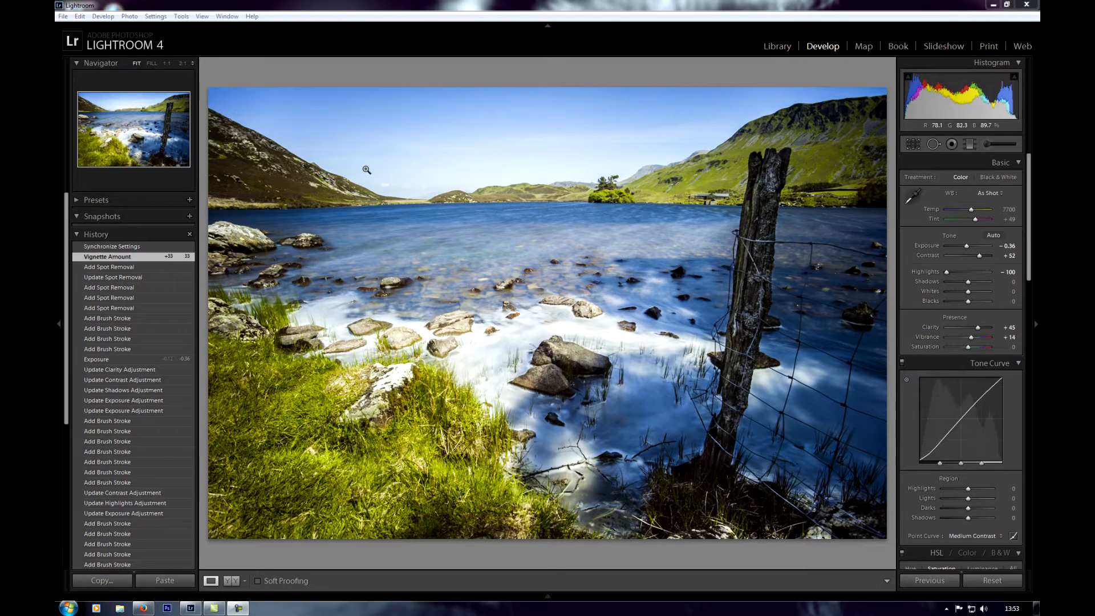
# Reveal the Edit menu commands, including Edit Watermarks.
pyautogui.click(80, 16)
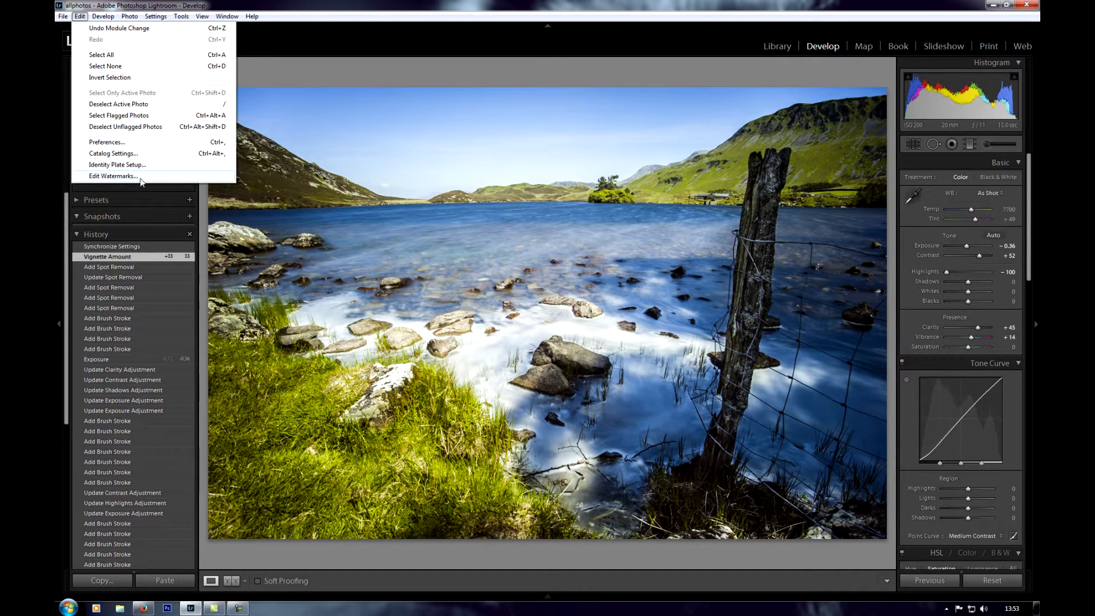
# In the watermark editor, add a text watermark reading 'Photoix 2013'.
pyautogui.click(113, 175)
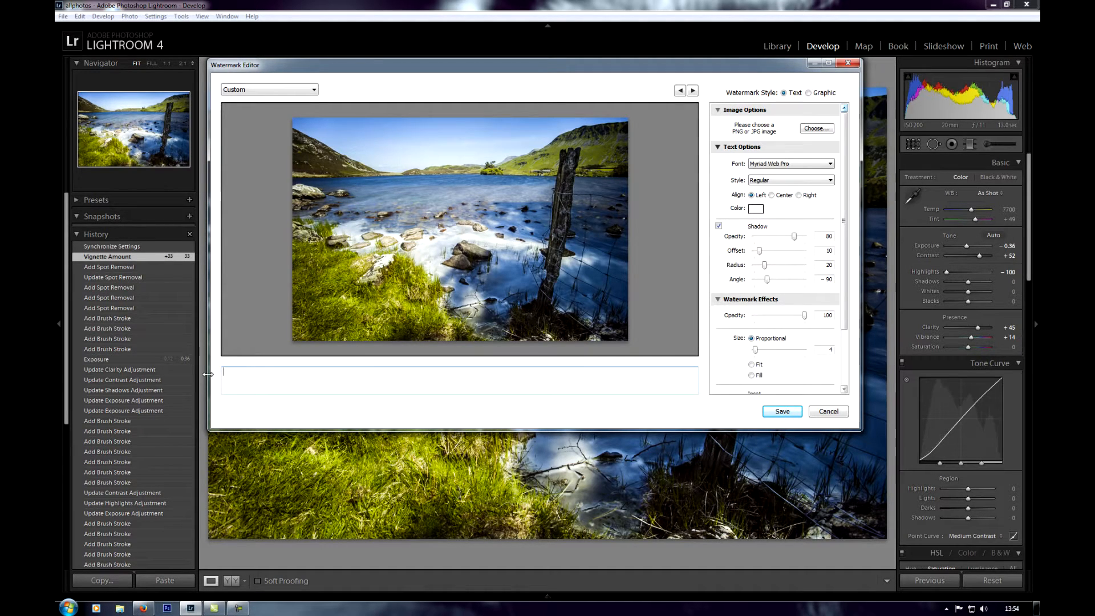
pyautogui.write('Photo')
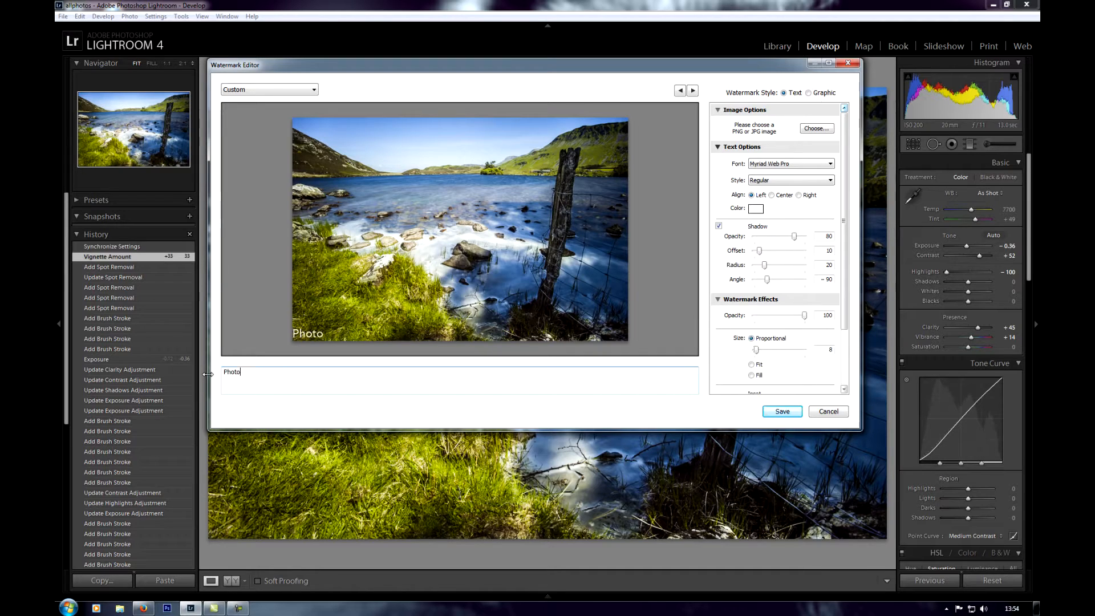
pyautogui.write('ix 2013')
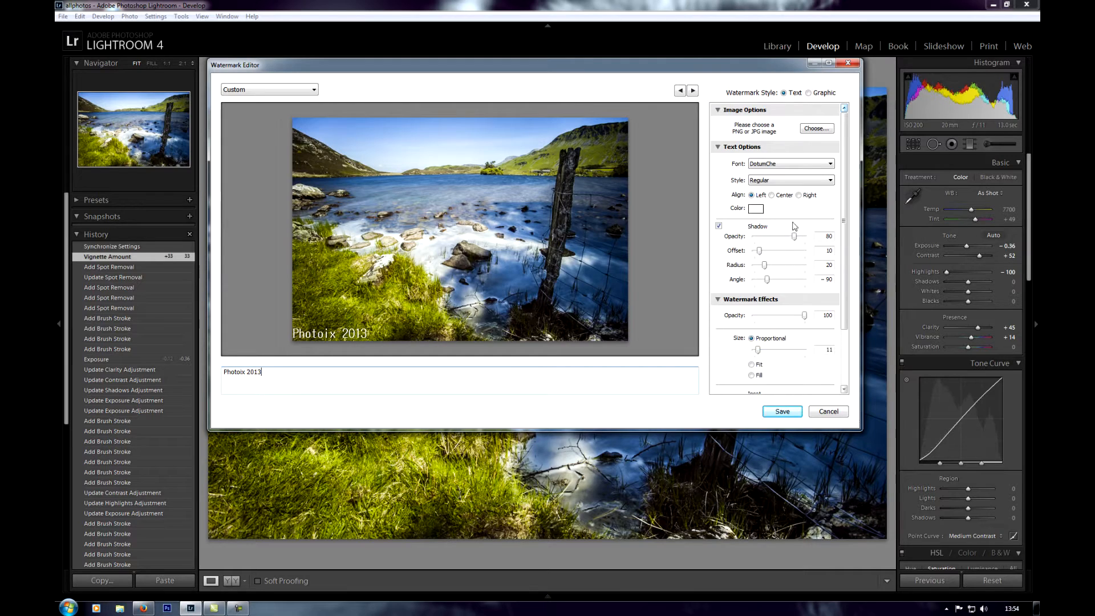
# Set the watermark font to Ebrima, Bold style, keeping left alignment after trying right.
pyautogui.click(789, 163)
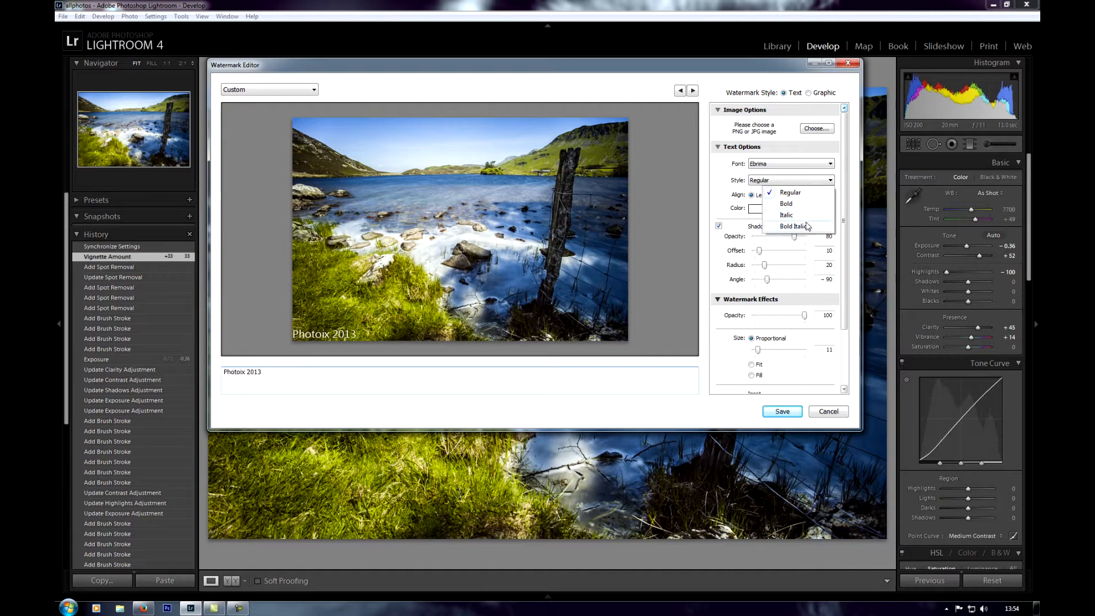
pyautogui.click(785, 203)
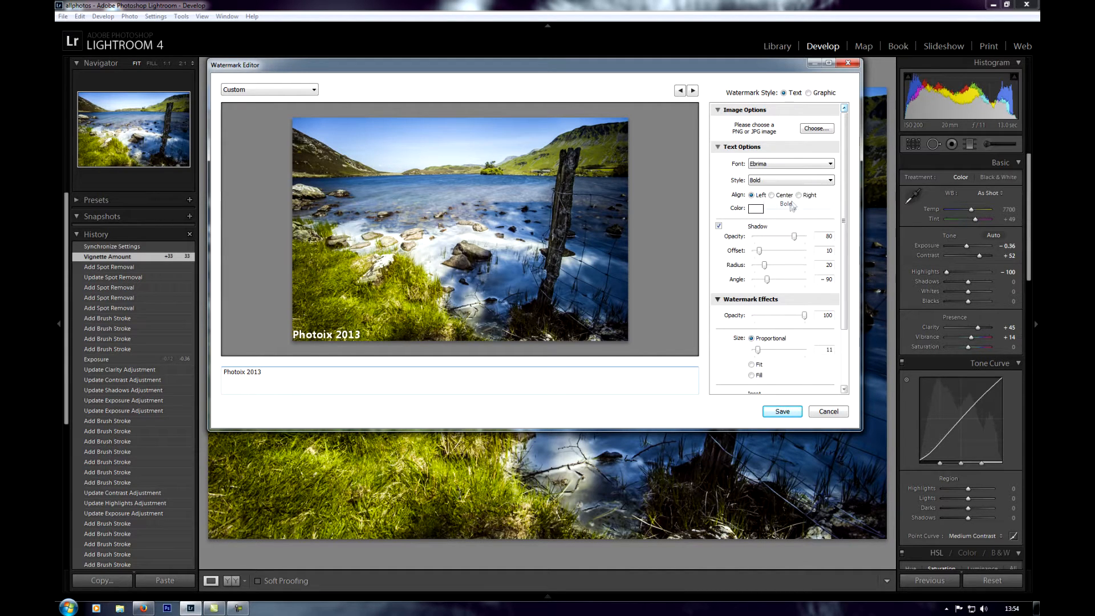
pyautogui.click(798, 195)
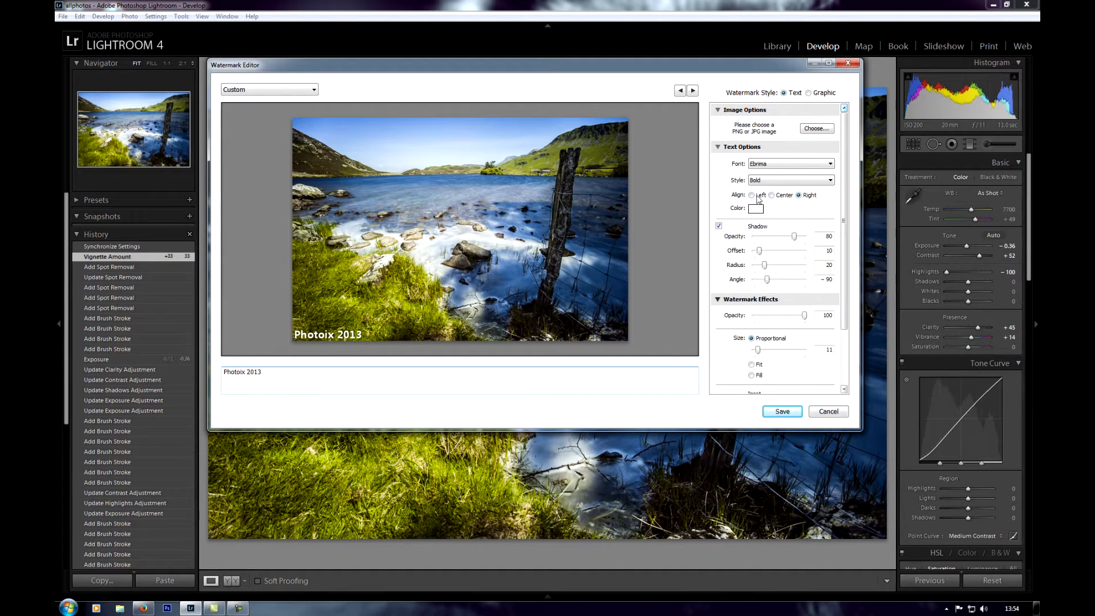
pyautogui.click(756, 207)
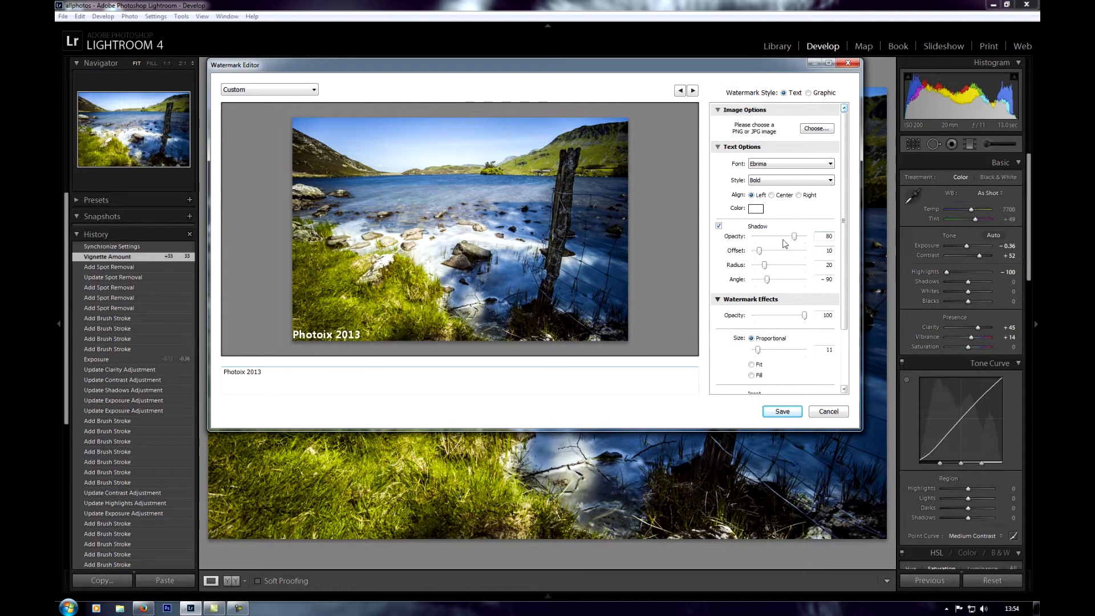
# Tune the watermark shadow to opacity 31, offset 50, radius 0, angle -15.
pyautogui.moveTo(792, 236); pyautogui.dragTo(754, 236)
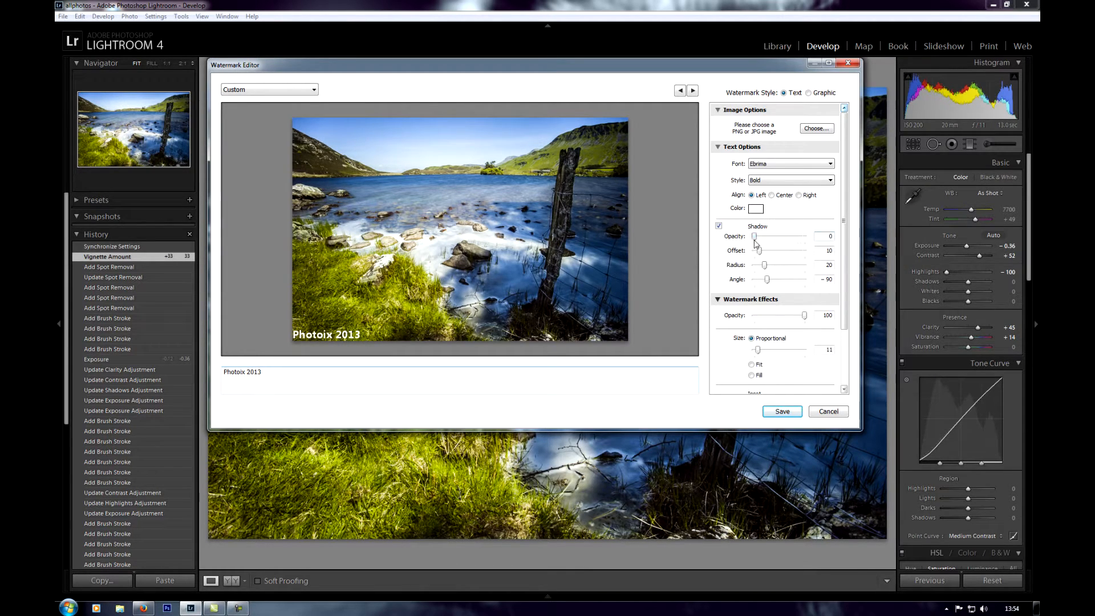
pyautogui.moveTo(754, 236); pyautogui.dragTo(804, 236)
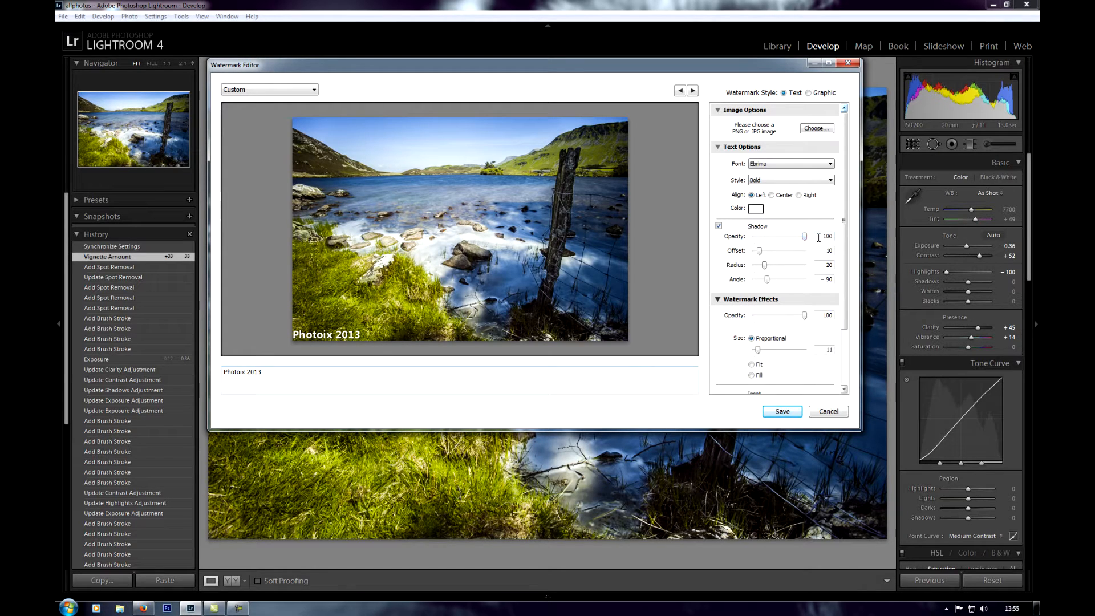
pyautogui.moveTo(803, 236); pyautogui.dragTo(770, 236)
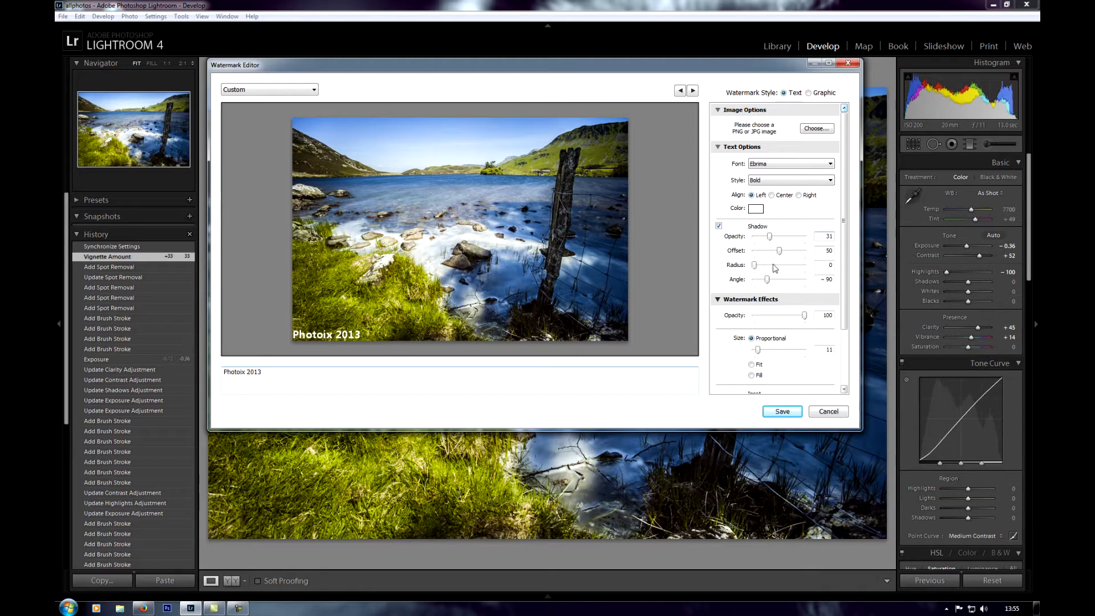
pyautogui.moveTo(768, 279); pyautogui.dragTo(760, 279)
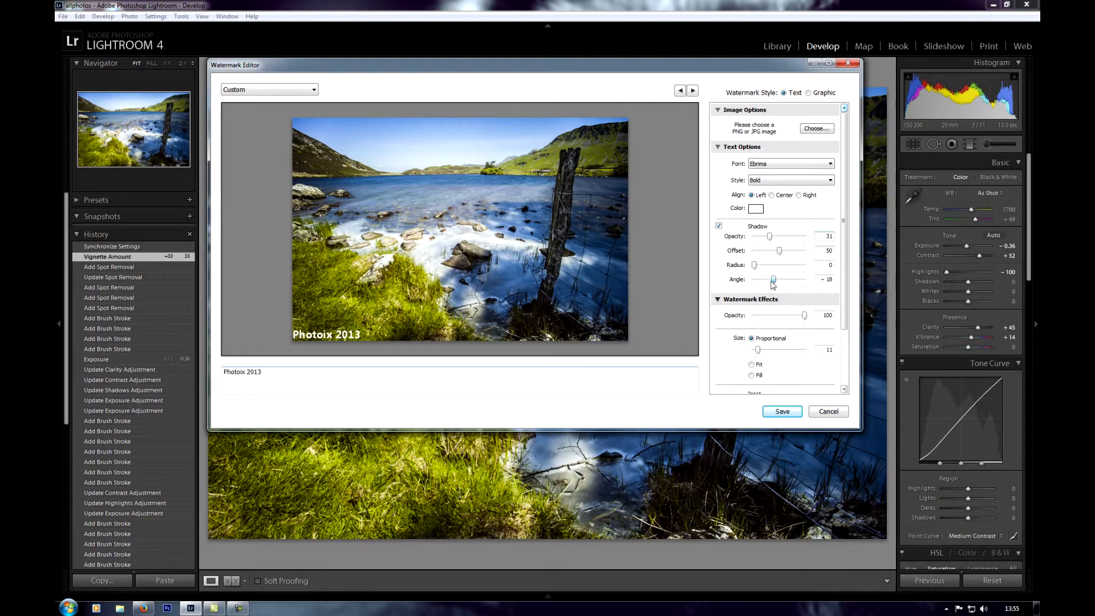
pyautogui.moveTo(772, 279); pyautogui.dragTo(776, 279)
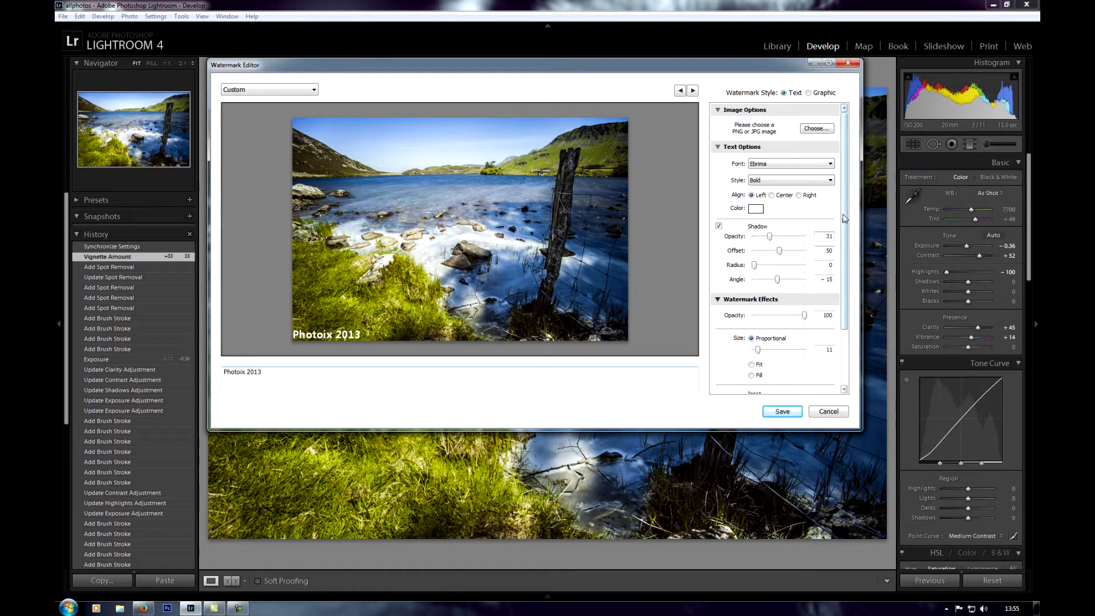
# Set the watermark opacity to about 76 after trying lower values.
pyautogui.scroll(-3)
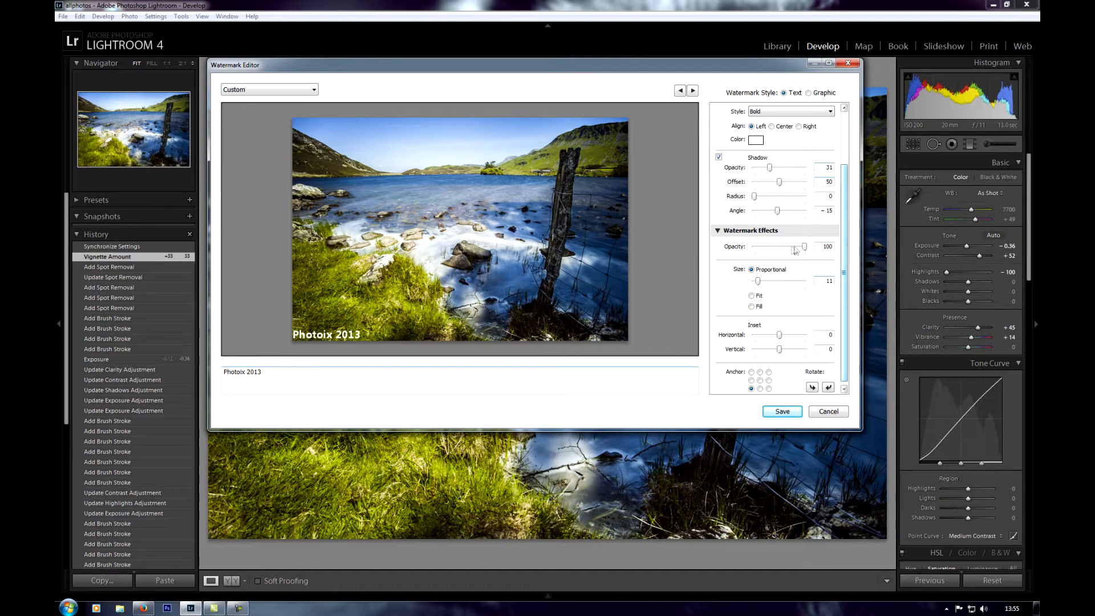
pyautogui.moveTo(803, 246); pyautogui.dragTo(763, 246)
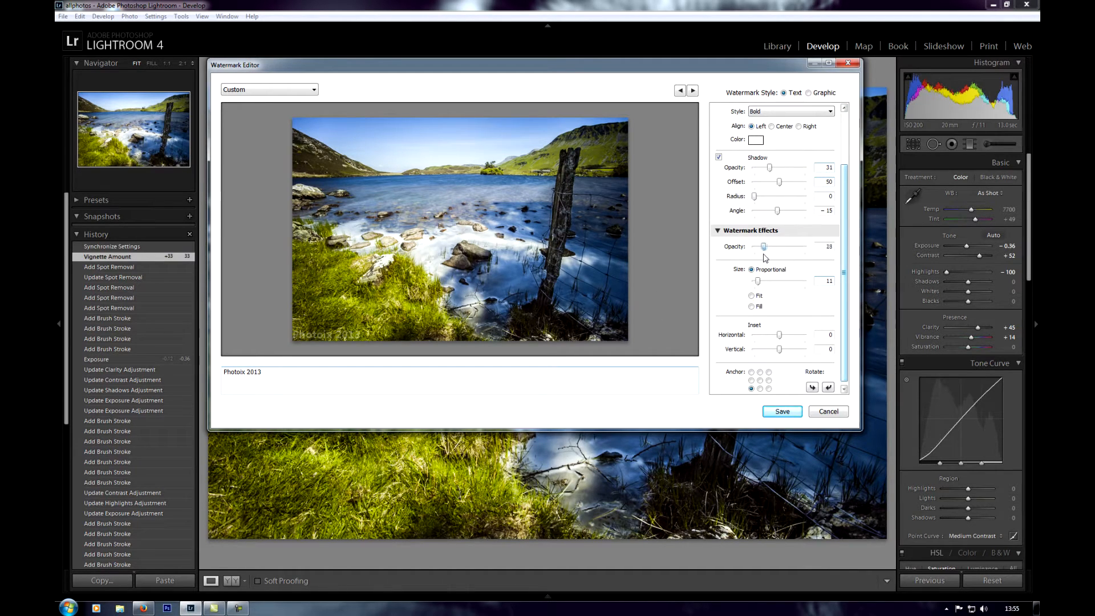
pyautogui.moveTo(763, 246); pyautogui.dragTo(752, 246)
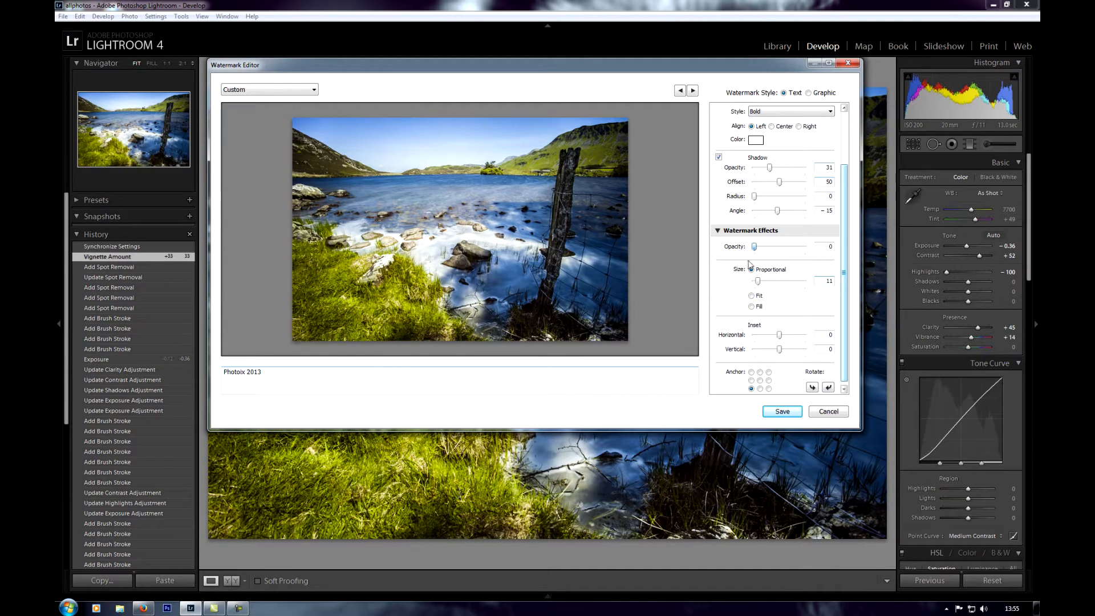
pyautogui.moveTo(753, 246); pyautogui.dragTo(776, 246)
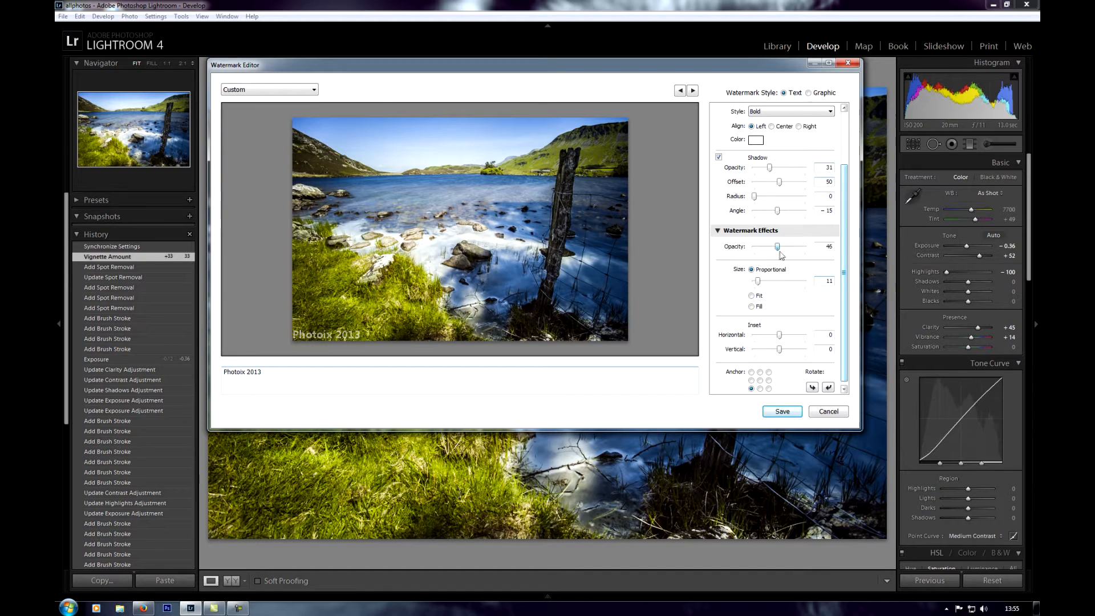
pyautogui.moveTo(777, 246); pyautogui.dragTo(792, 246)
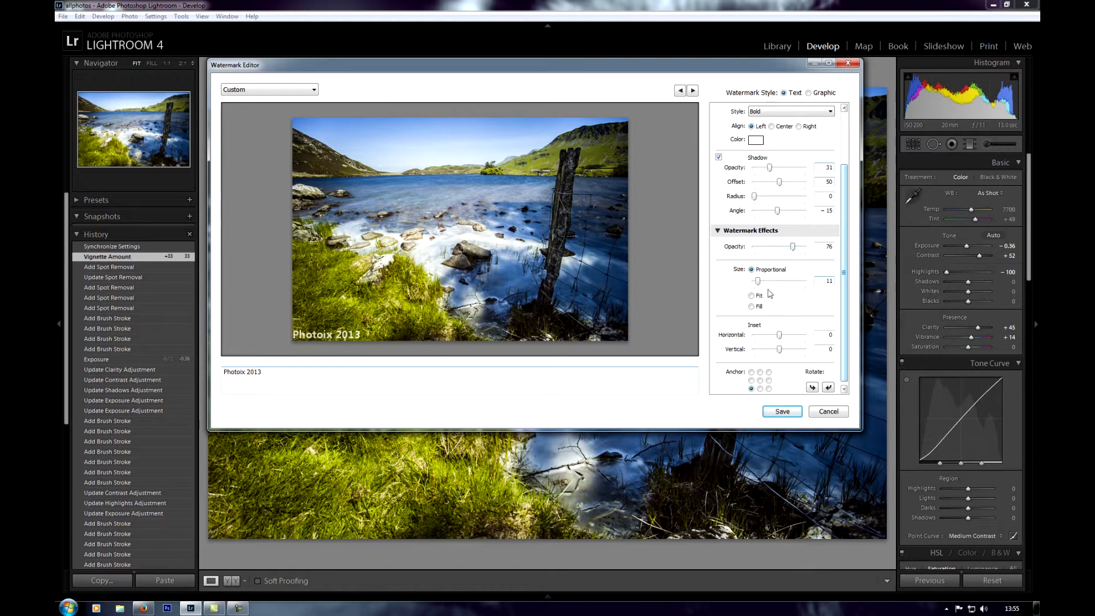
# Set the watermark to proportional size 10, anchored in the bottom-left corner.
pyautogui.moveTo(757, 281); pyautogui.dragTo(762, 280)
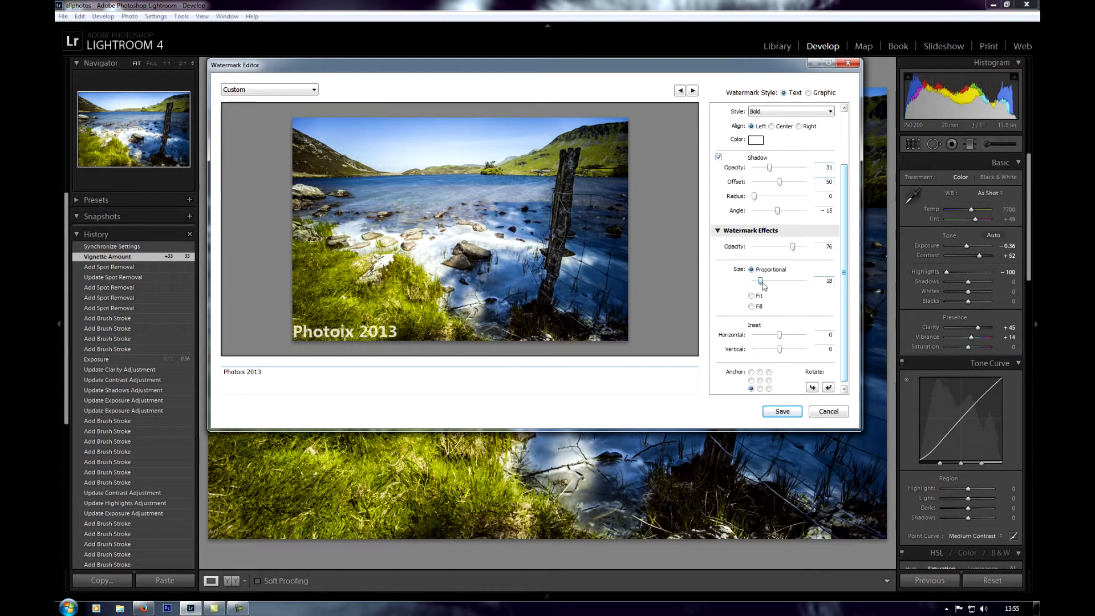
pyautogui.moveTo(760, 281); pyautogui.dragTo(803, 281)
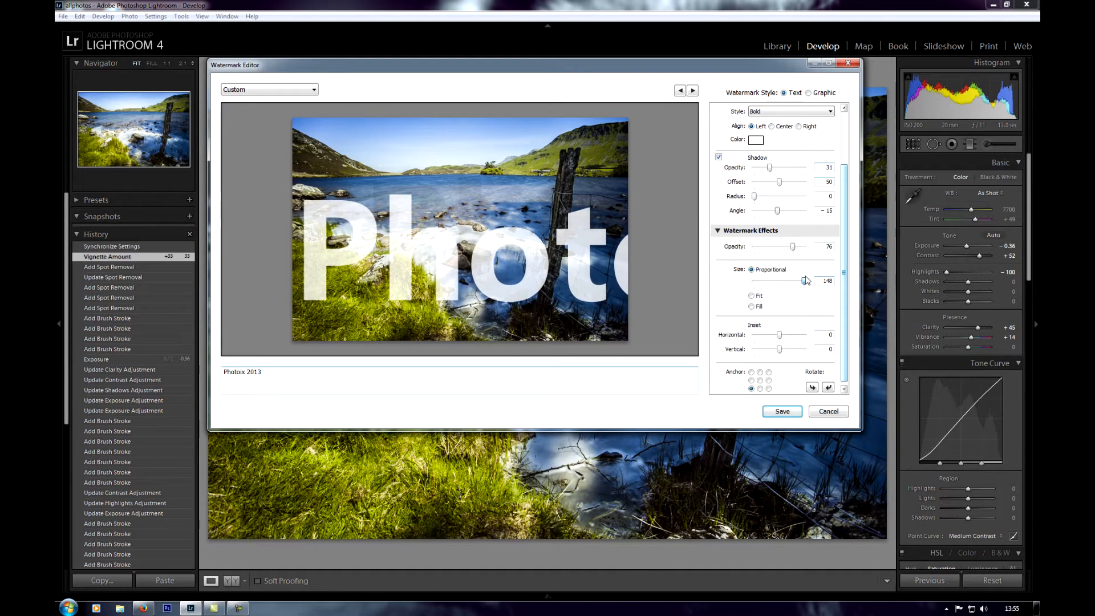
pyautogui.moveTo(803, 281); pyautogui.dragTo(754, 281)
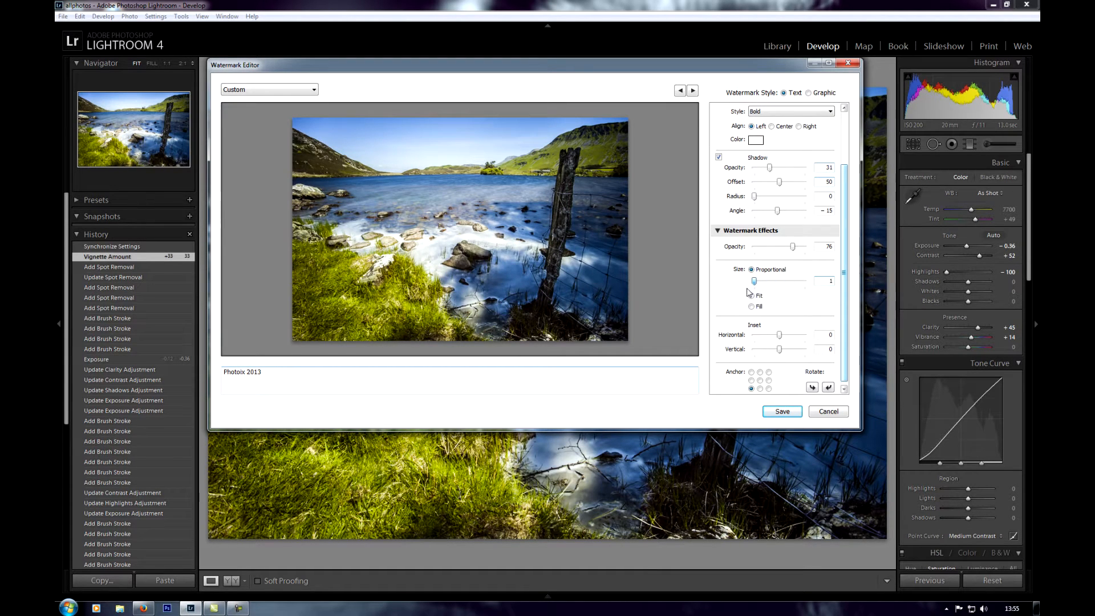
pyautogui.moveTo(754, 280); pyautogui.dragTo(760, 280)
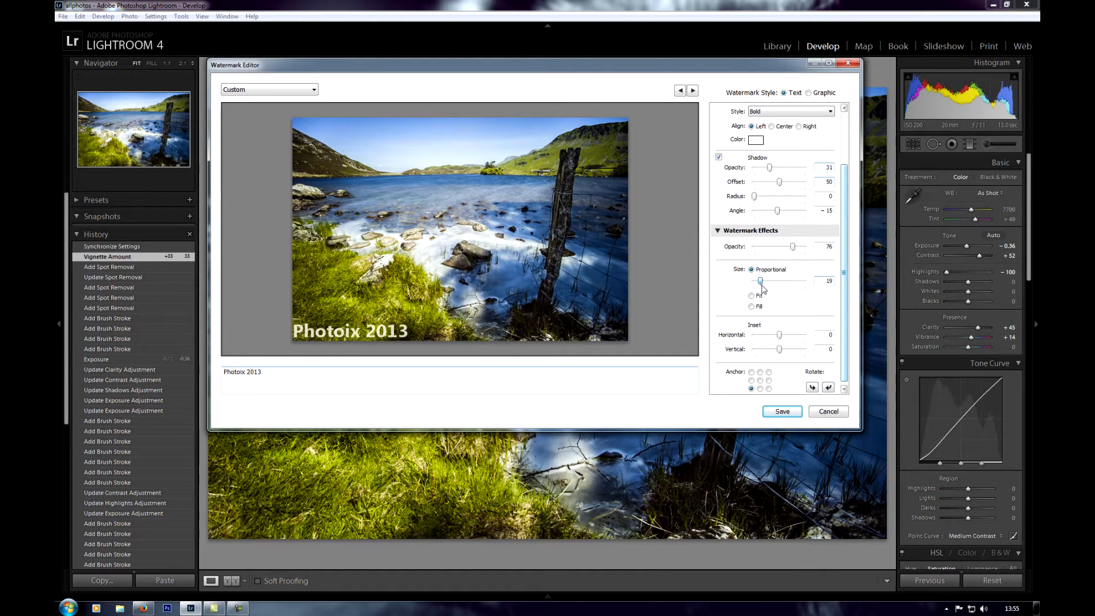
pyautogui.click(751, 295)
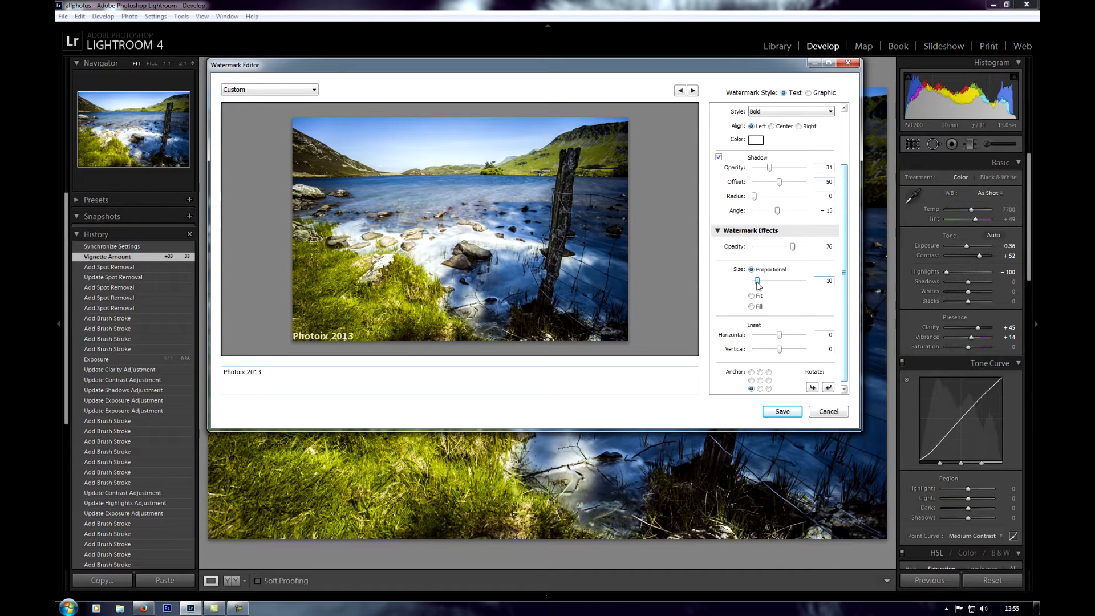
# Shrink the watermark slightly and set horizontal inset 2, vertical inset 1.
pyautogui.moveTo(756, 281); pyautogui.dragTo(755, 281)
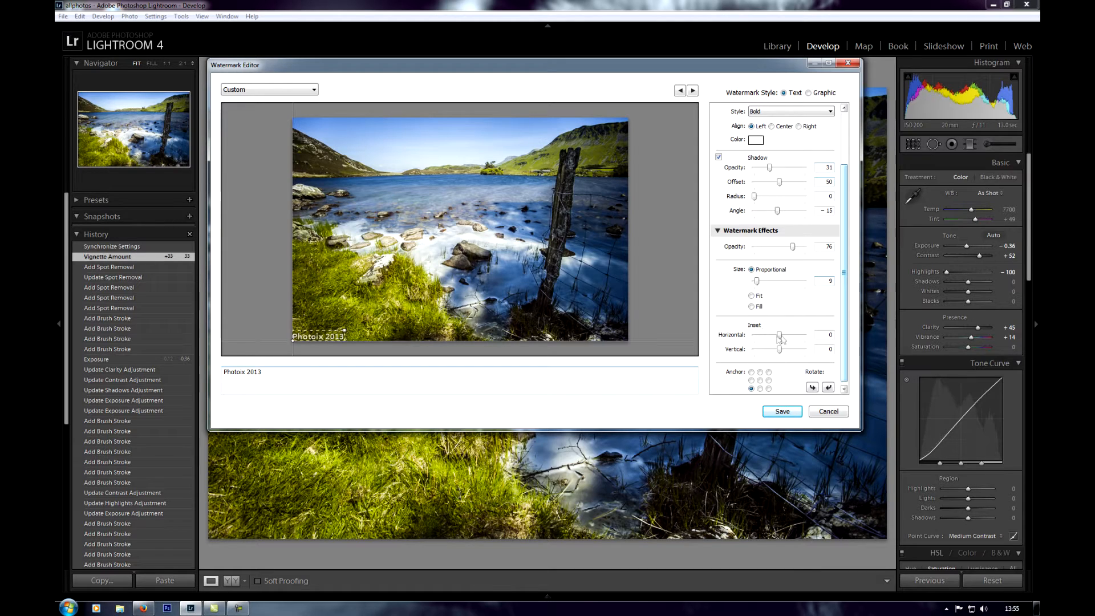
pyautogui.moveTo(780, 335); pyautogui.dragTo(800, 335)
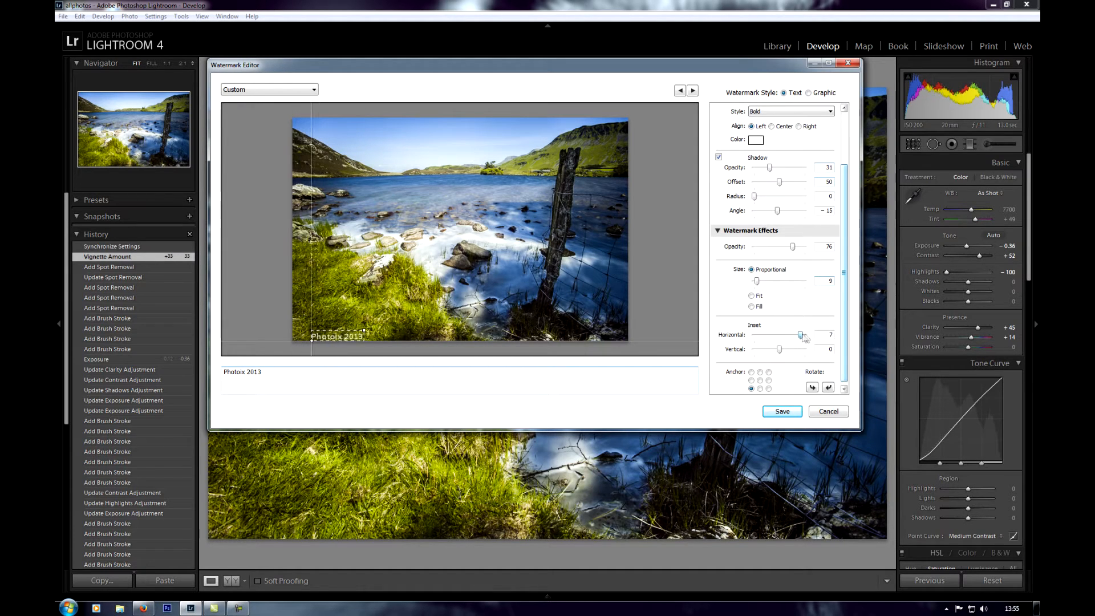
pyautogui.moveTo(800, 335); pyautogui.dragTo(753, 334)
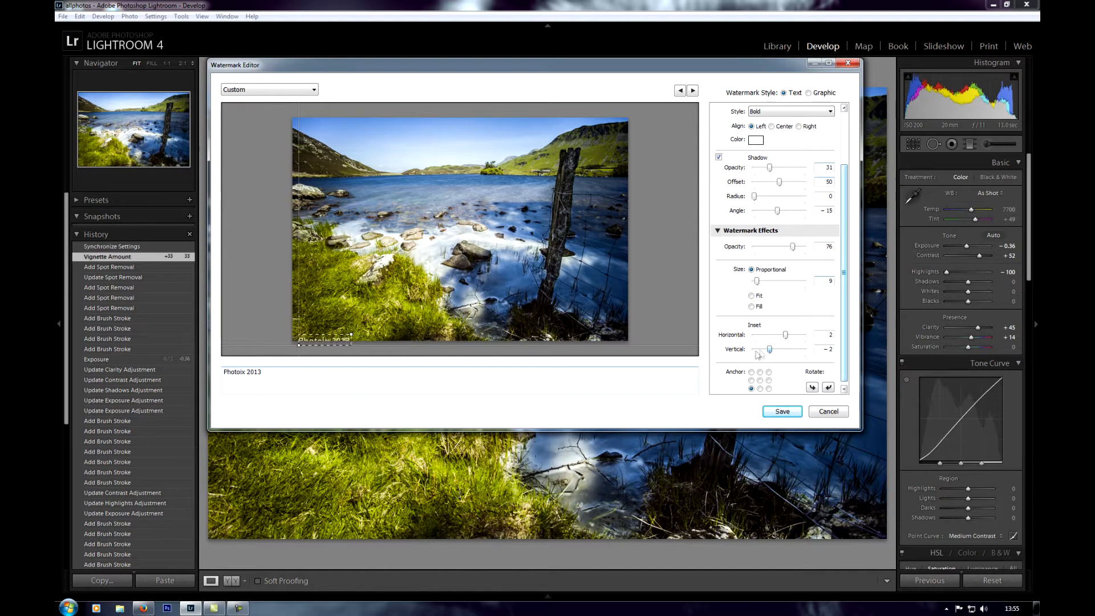
pyautogui.moveTo(769, 349); pyautogui.dragTo(780, 349)
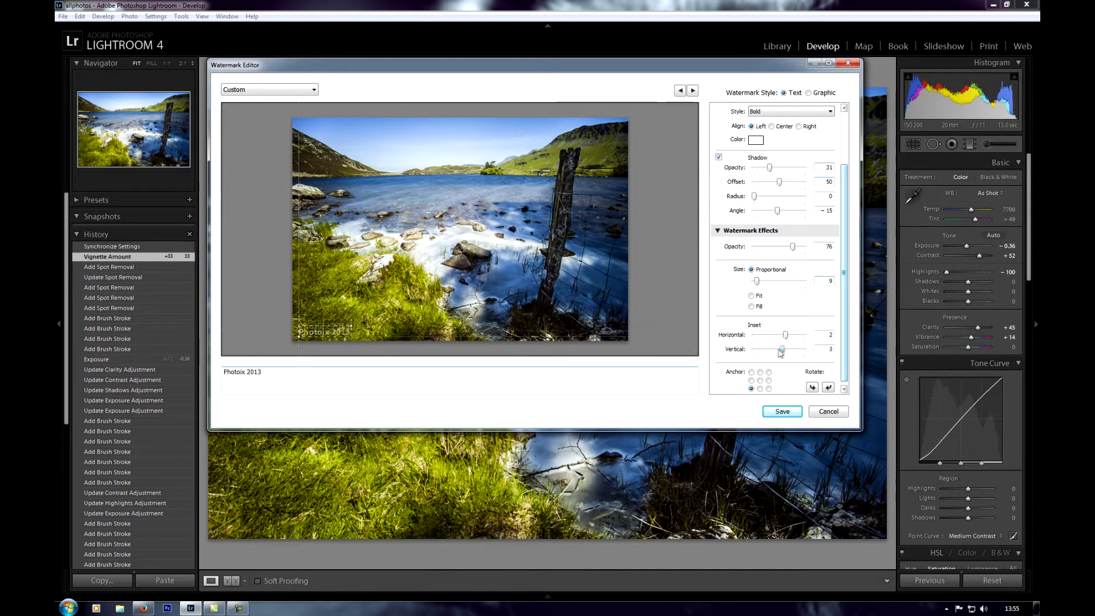
pyautogui.moveTo(785, 349); pyautogui.dragTo(782, 349)
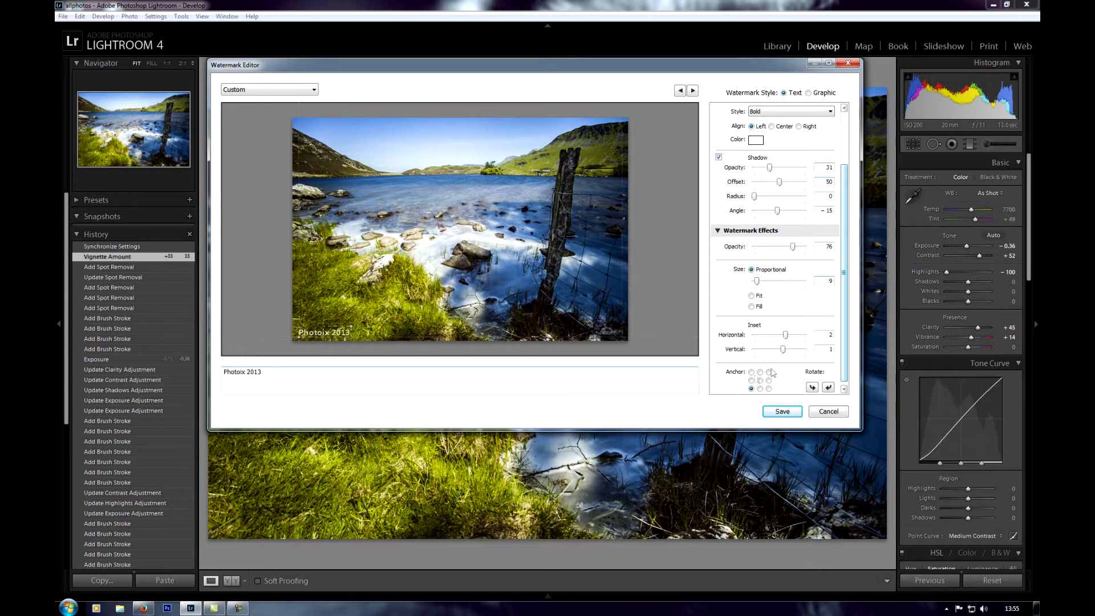
# Try top-left and top-centre anchors, then return to bottom-left at proportional size 8.
pyautogui.click(750, 380)
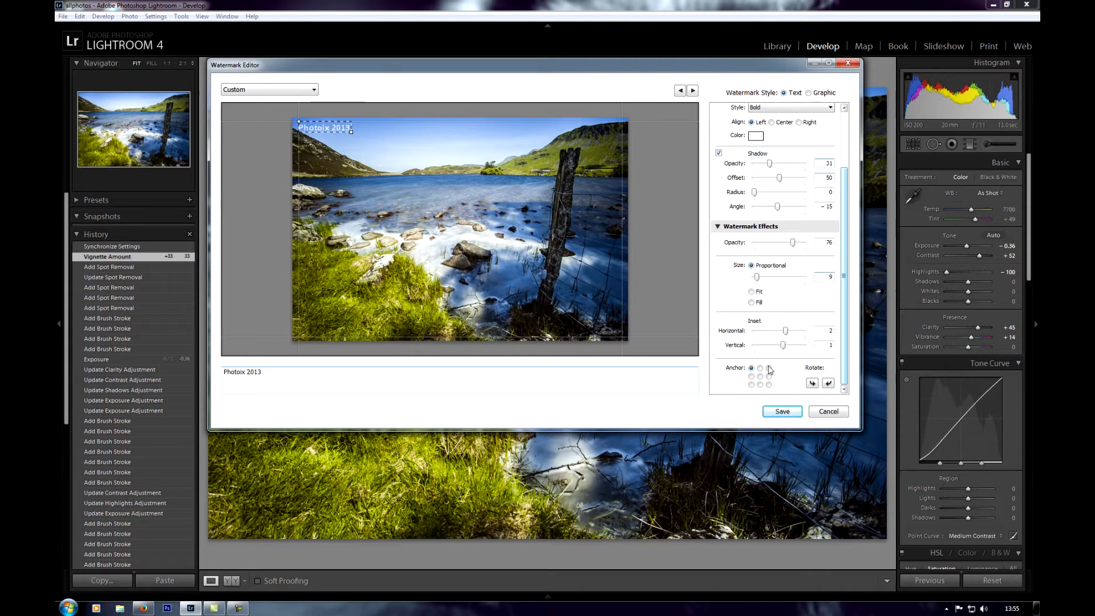
pyautogui.click(760, 368)
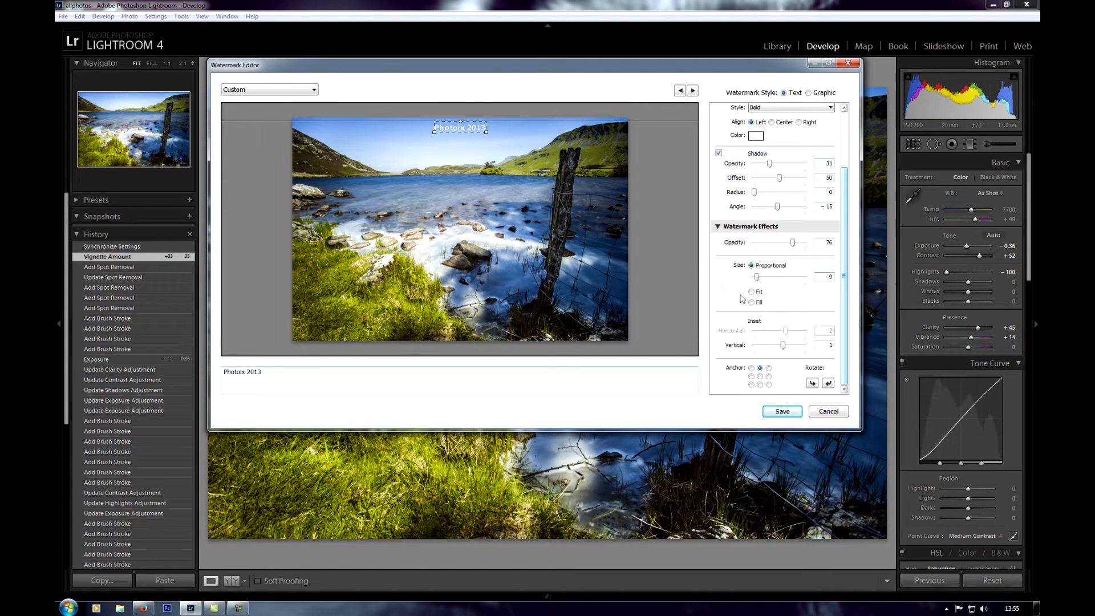
pyautogui.moveTo(782, 344); pyautogui.dragTo(795, 344)
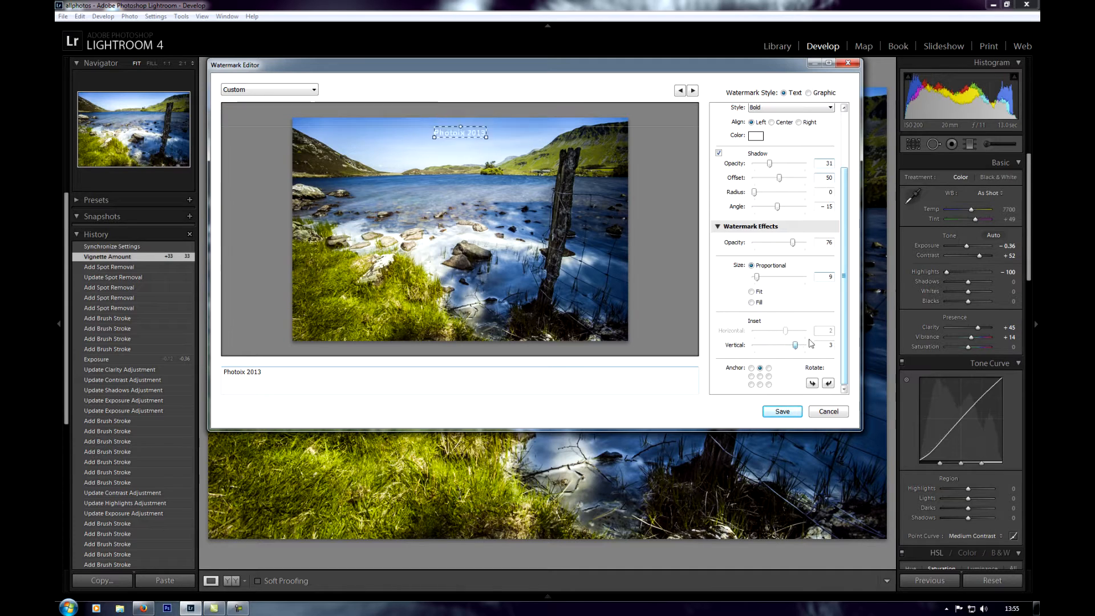
pyautogui.moveTo(787, 344); pyautogui.dragTo(795, 344)
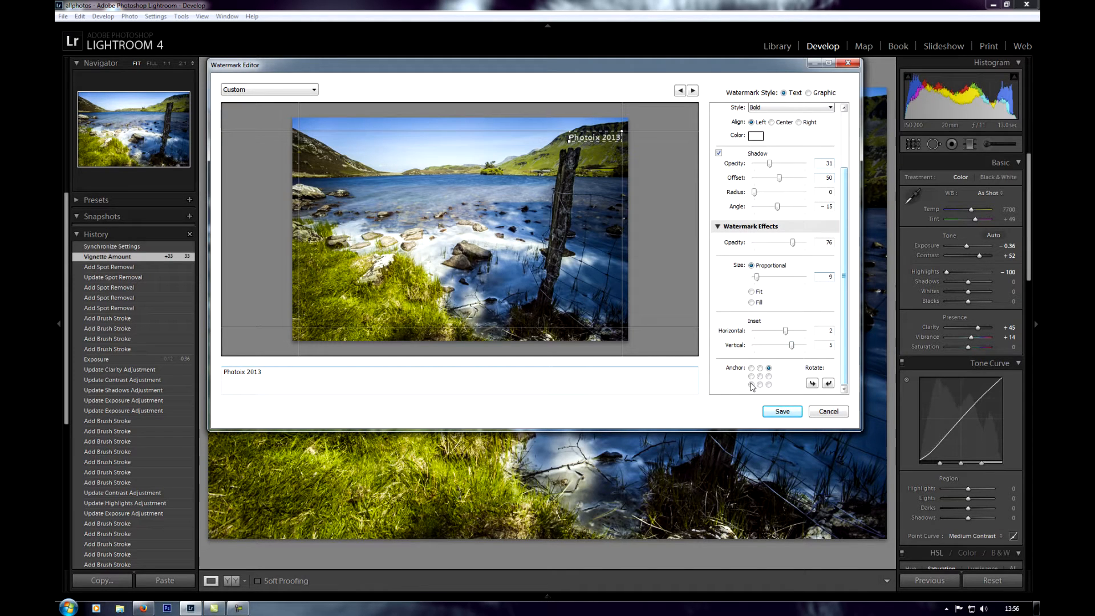
pyautogui.click(750, 385)
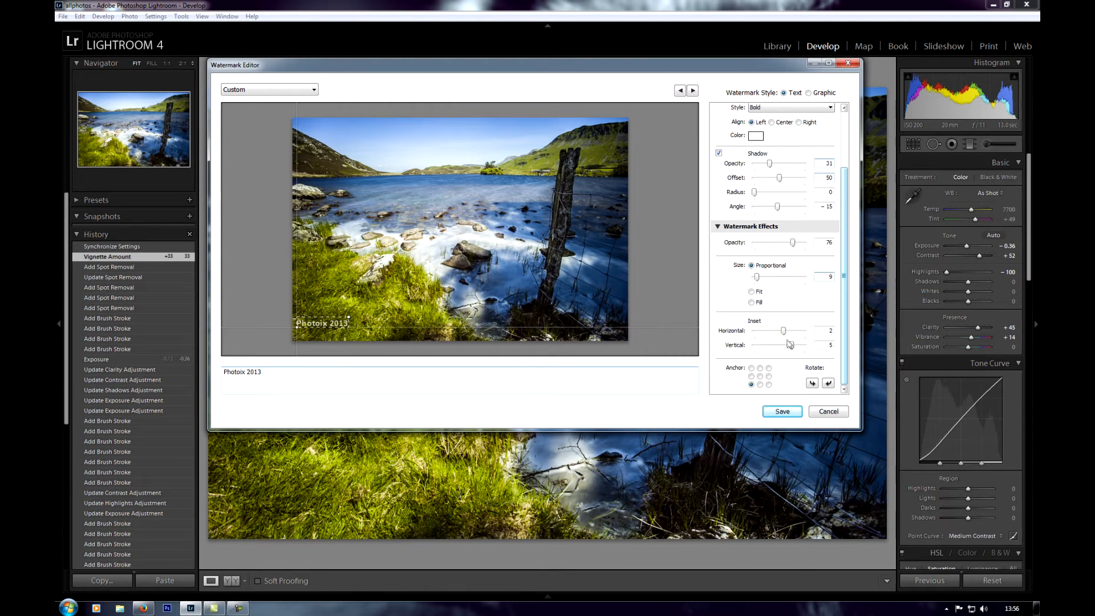
pyautogui.moveTo(793, 345); pyautogui.dragTo(784, 344)
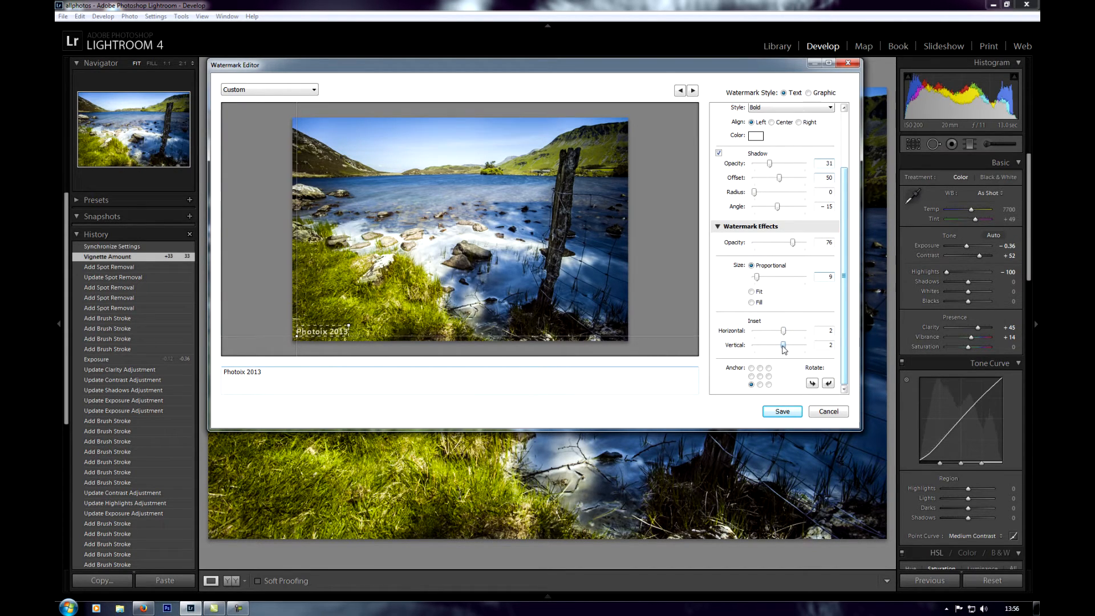
pyautogui.moveTo(792, 344); pyautogui.dragTo(783, 345)
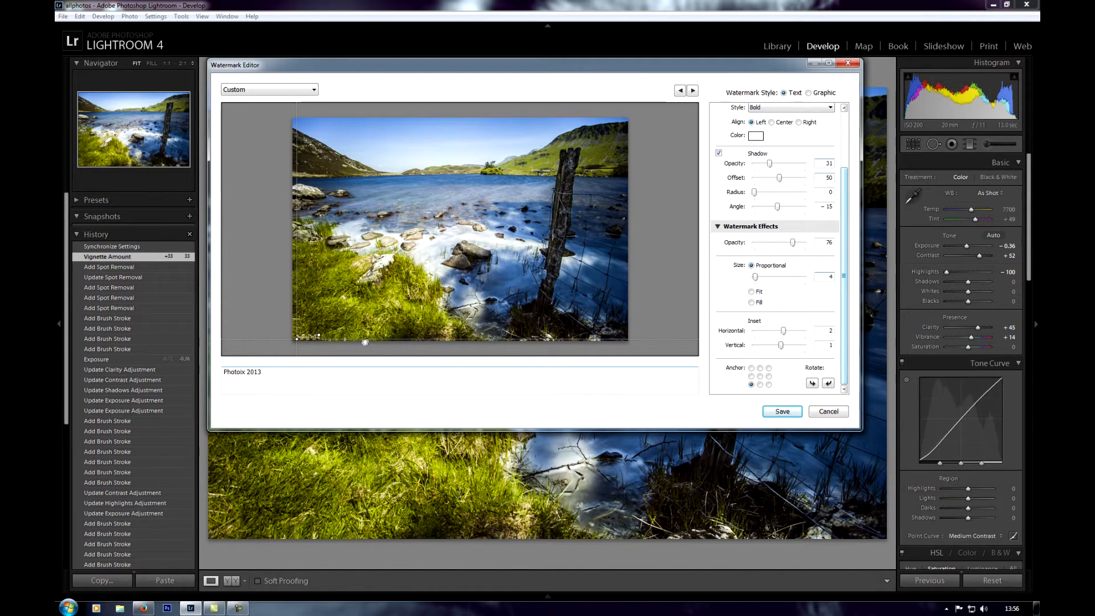
pyautogui.moveTo(755, 276); pyautogui.dragTo(775, 276)
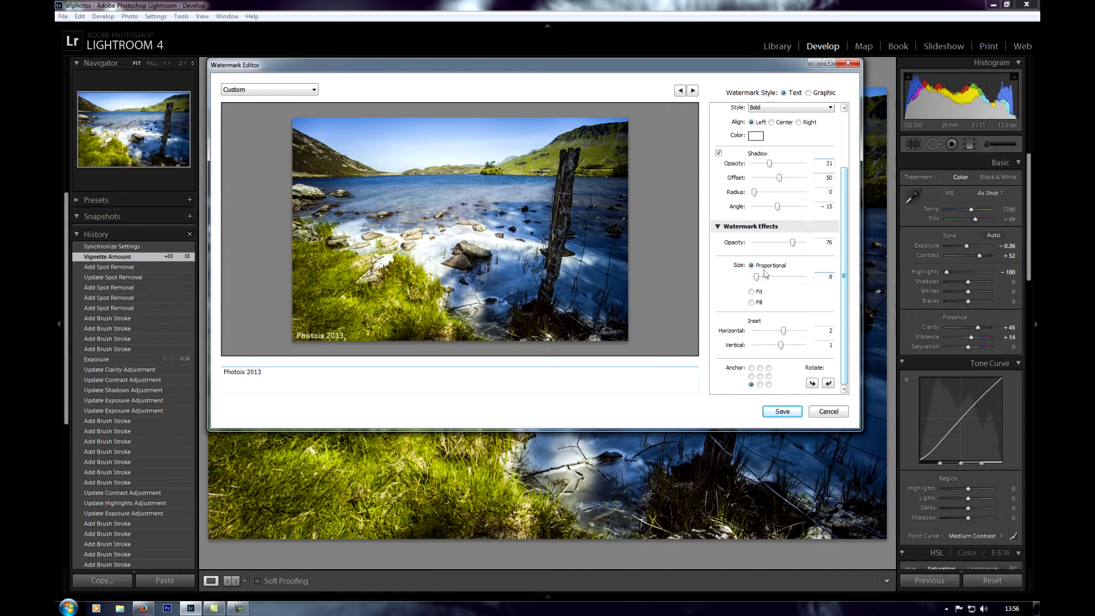
pyautogui.moveTo(813, 321)
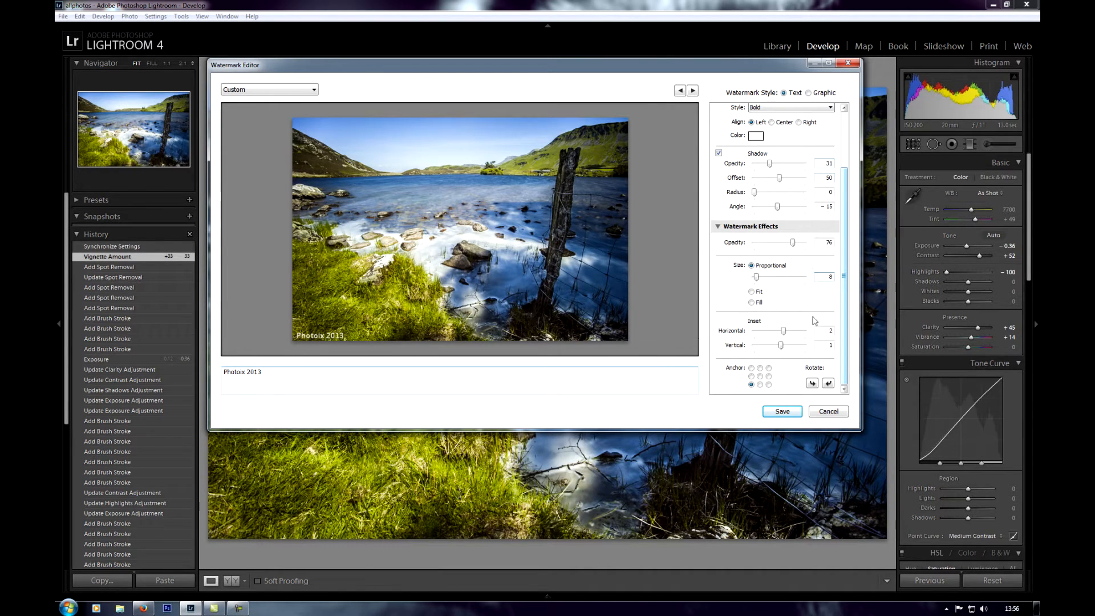
pyautogui.moveTo(318, 131)
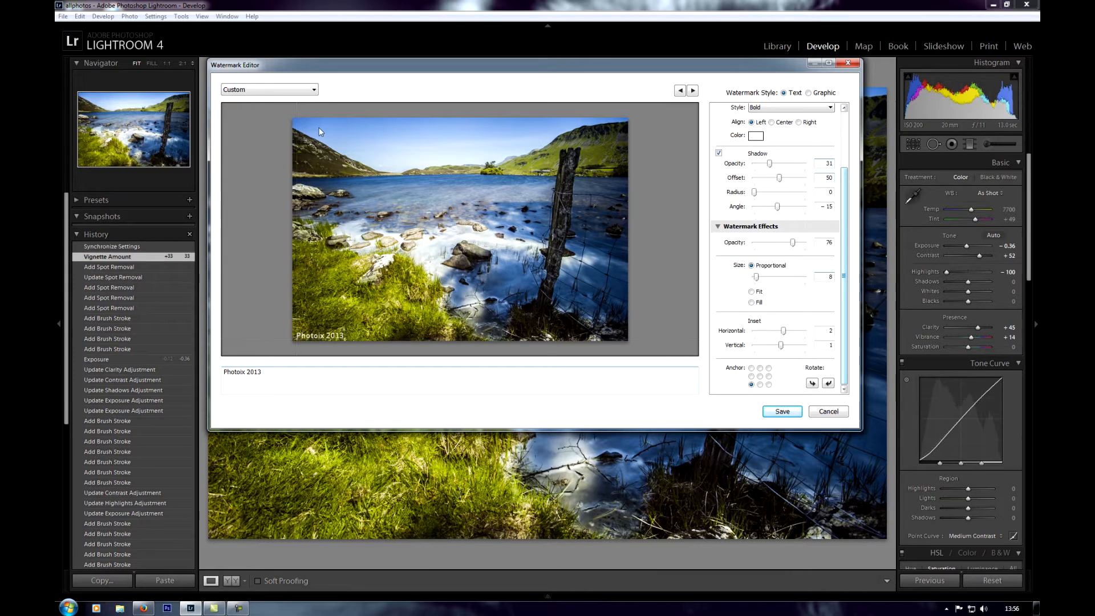
# Save the watermark settings as a new preset named 'photoix' and close the editor.
pyautogui.click(269, 89)
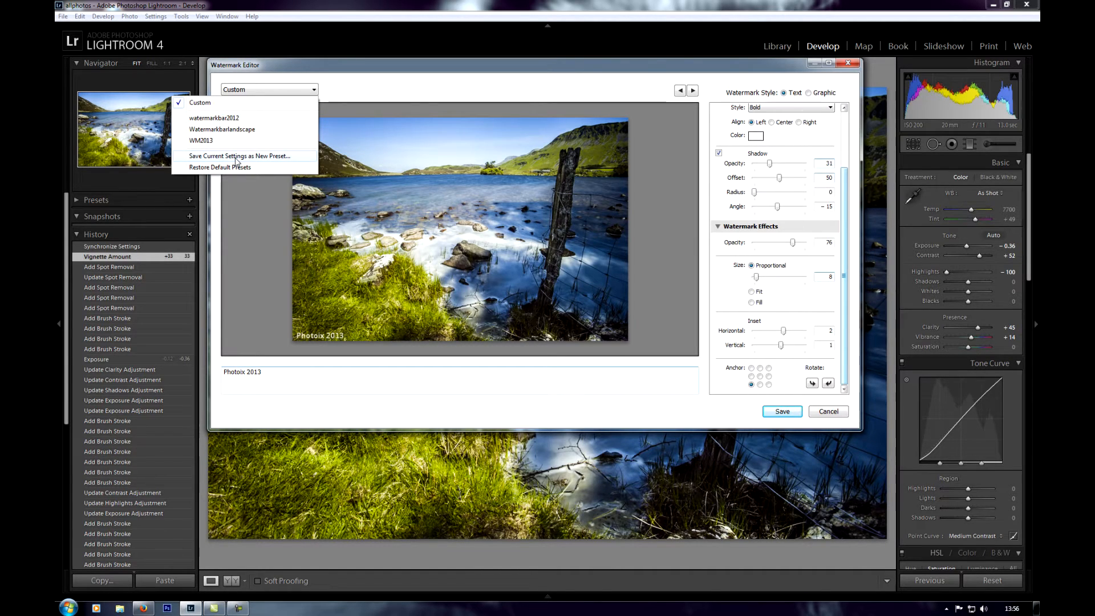
pyautogui.click(238, 156)
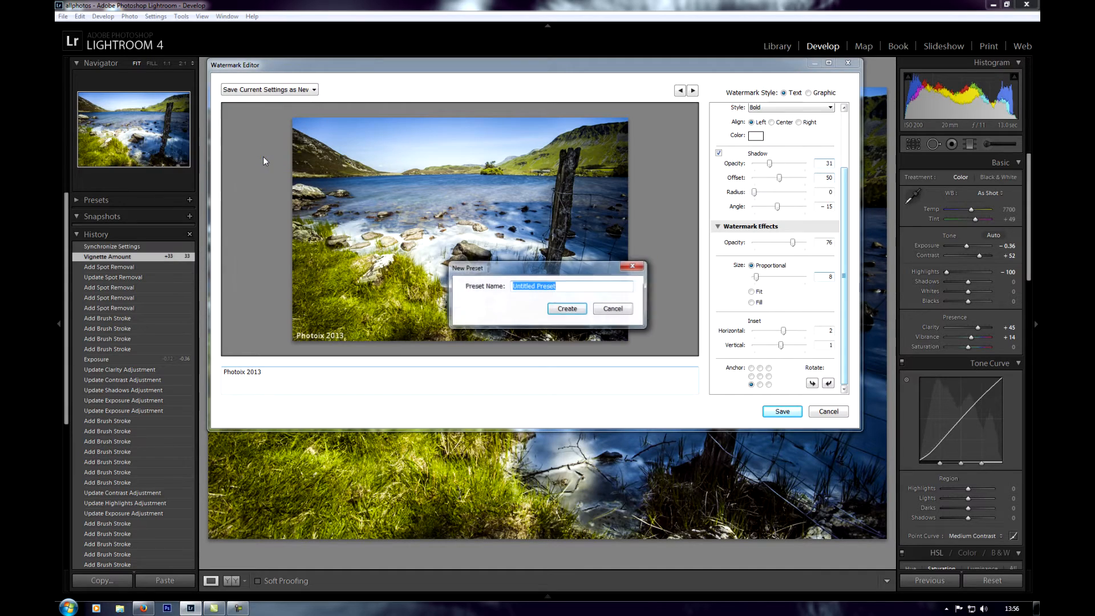
pyautogui.write('photoix')
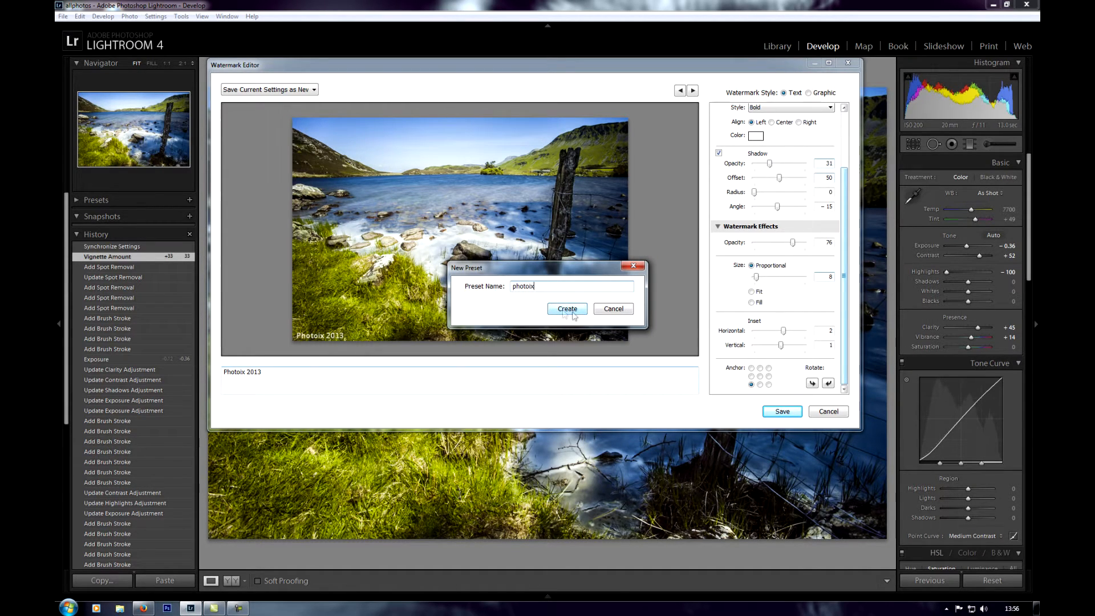
pyautogui.click(566, 309)
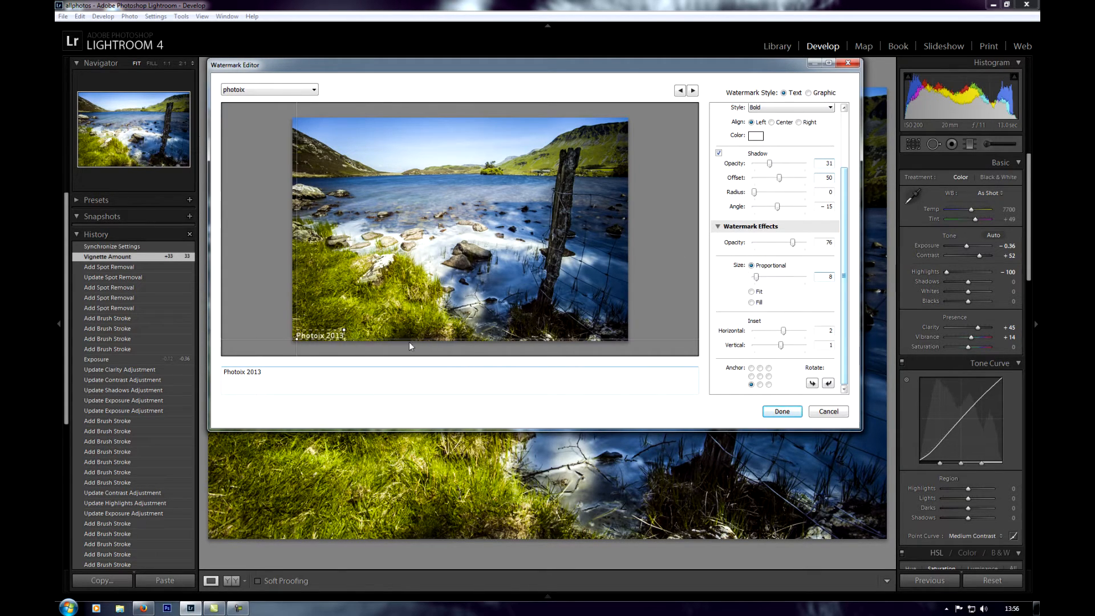
pyautogui.click(780, 411)
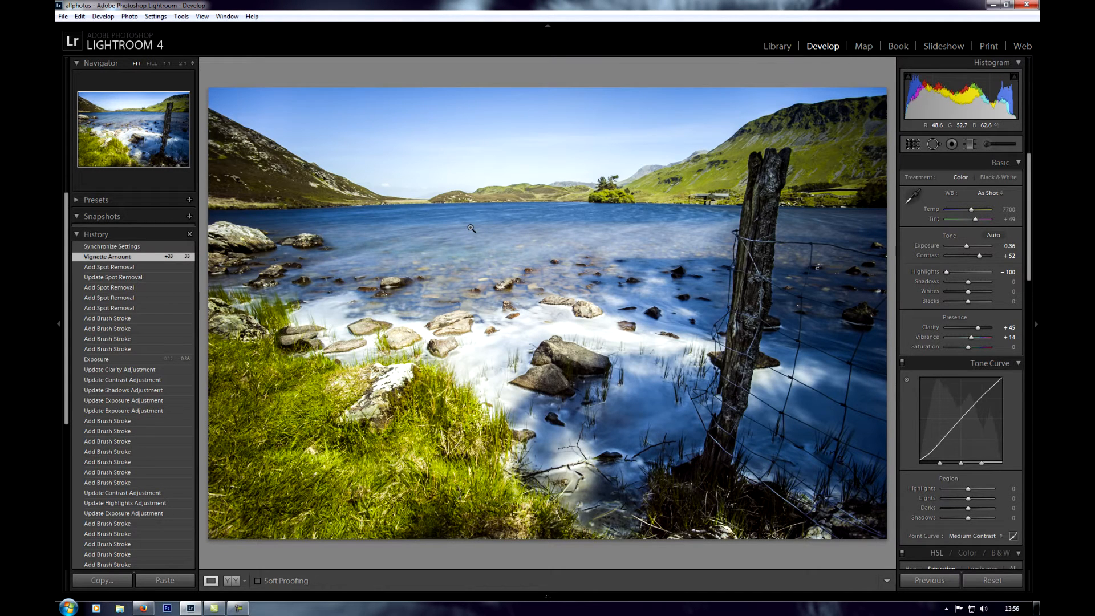
pyautogui.moveTo(101, 580)
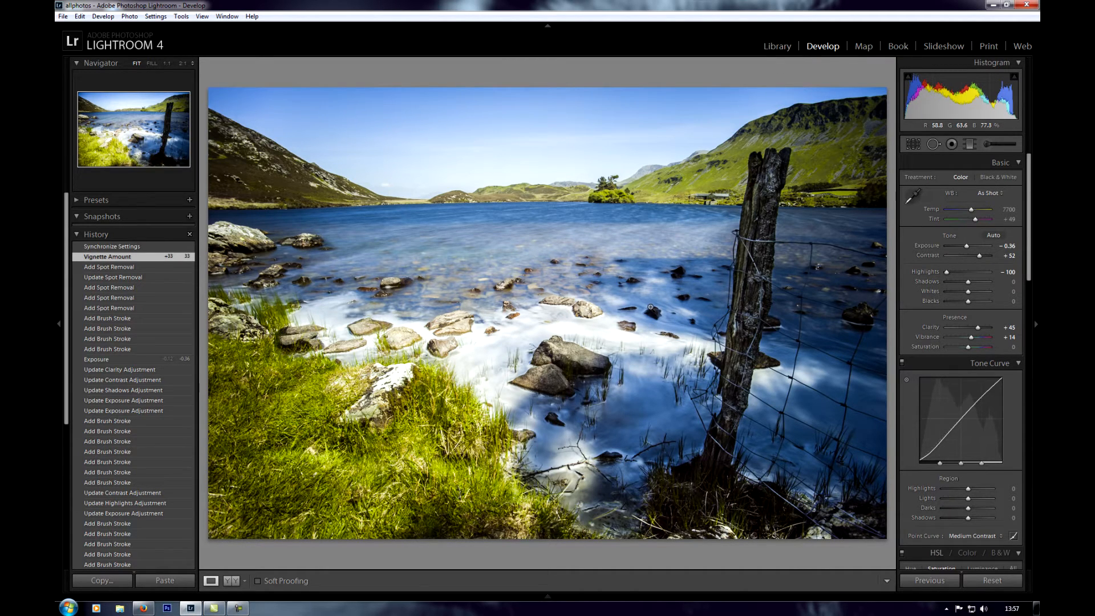
# In the export dialog, set colour space to ProPhoto RGB and enable the photoix watermark.
pyautogui.click(63, 16)
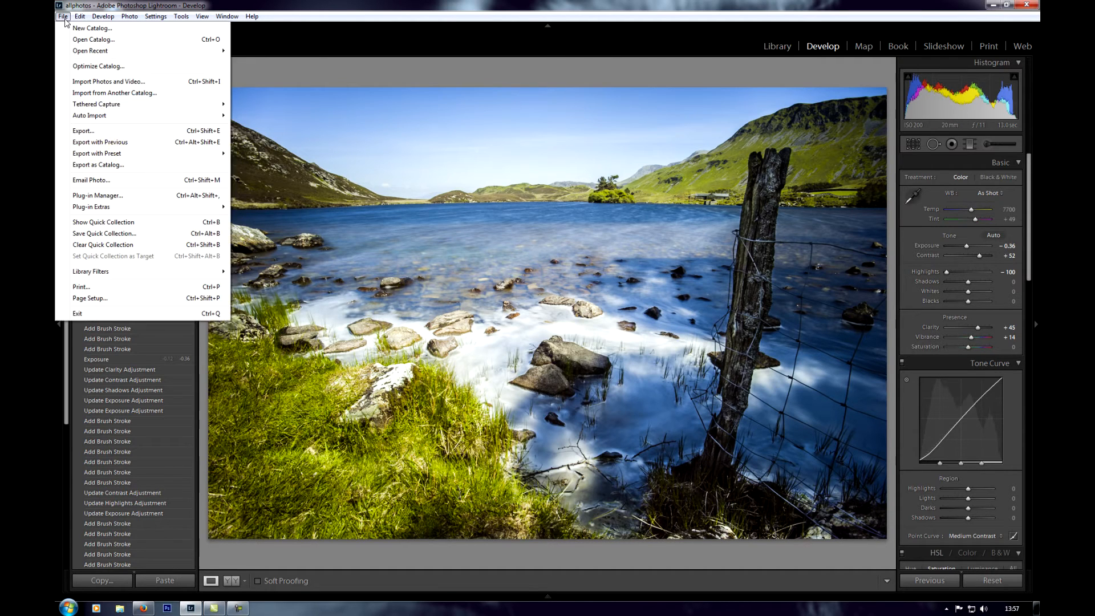
pyautogui.moveTo(109, 81)
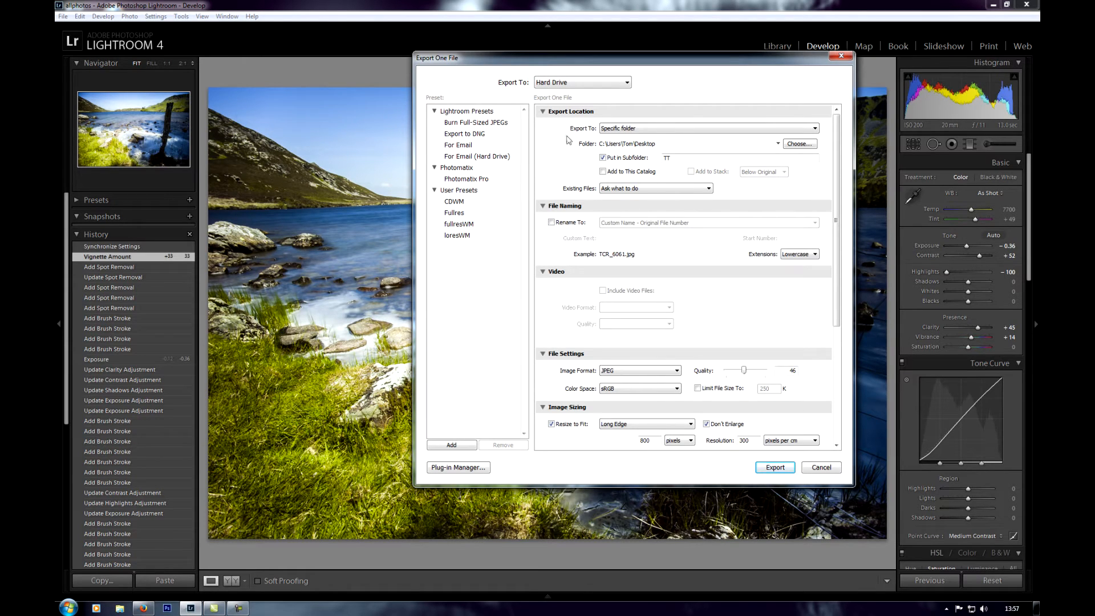
pyautogui.moveTo(585, 157)
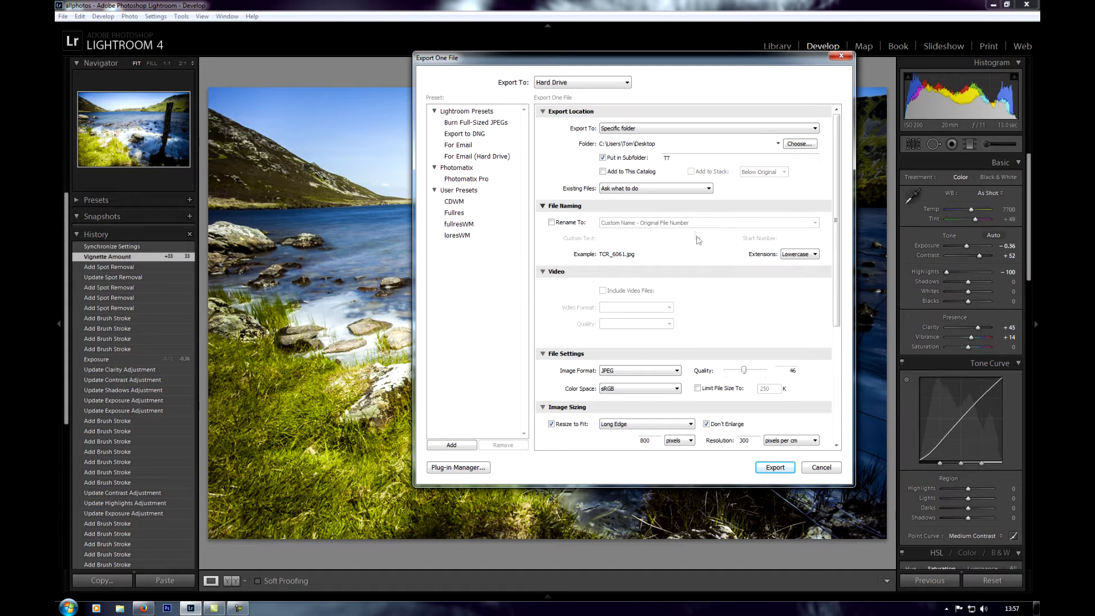
pyautogui.click(602, 158)
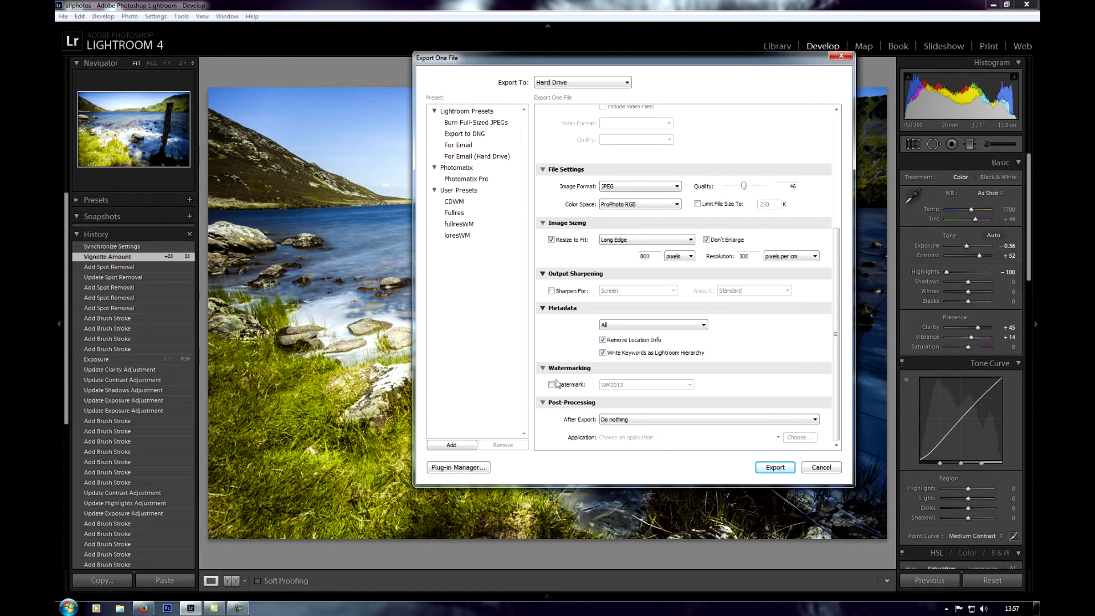
pyautogui.click(552, 385)
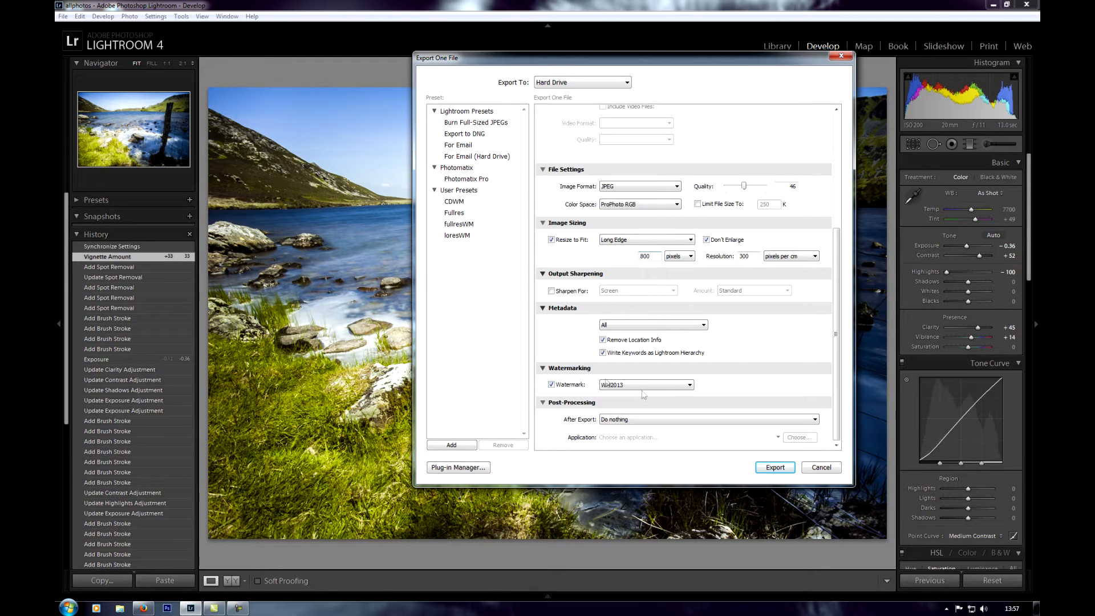
pyautogui.click(688, 385)
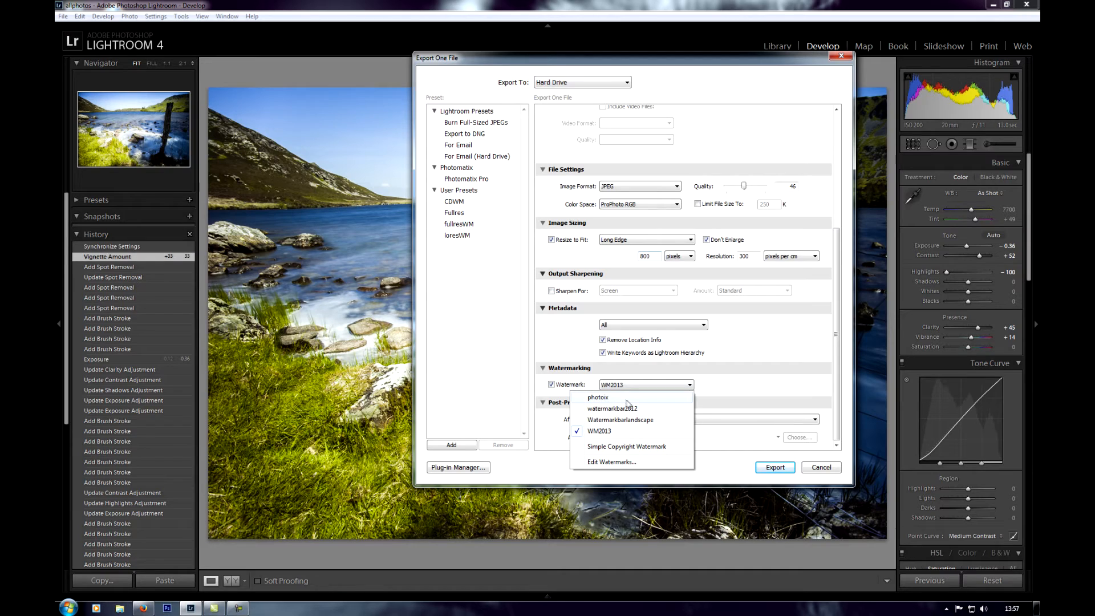
pyautogui.click(598, 397)
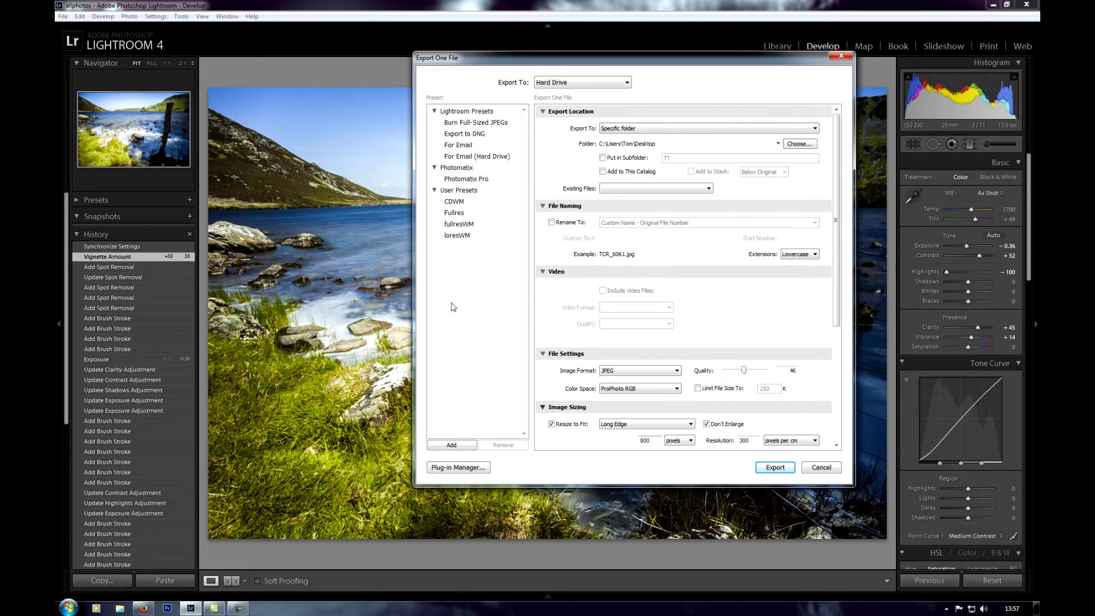
pyautogui.moveTo(455, 297)
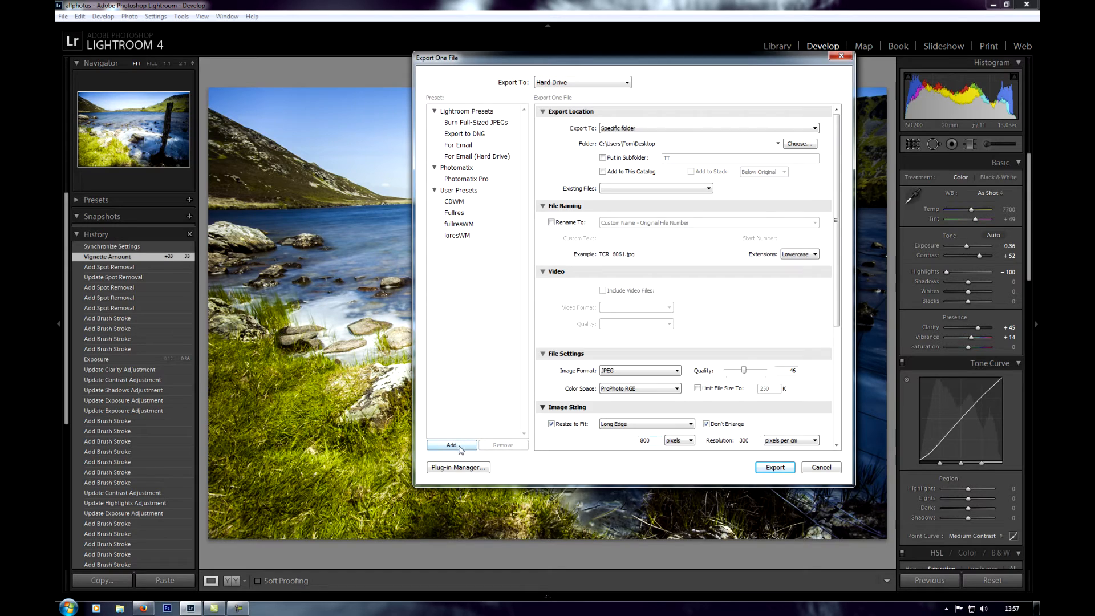
# Save the export settings as user preset 'photoixWM' and cancel the export dialog.
pyautogui.click(451, 445)
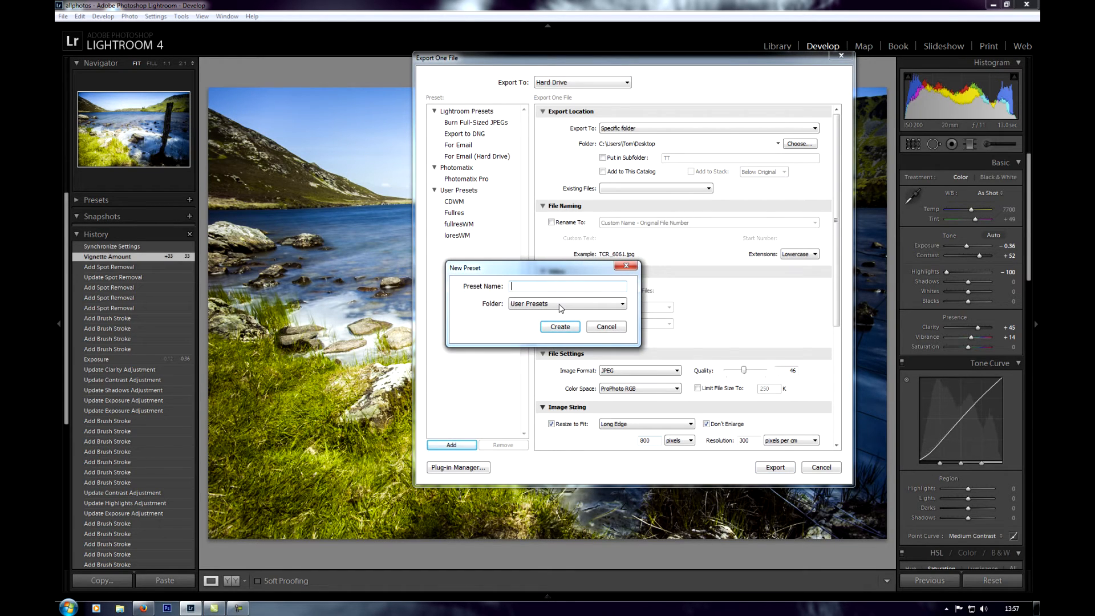
pyautogui.write('photoixWM')
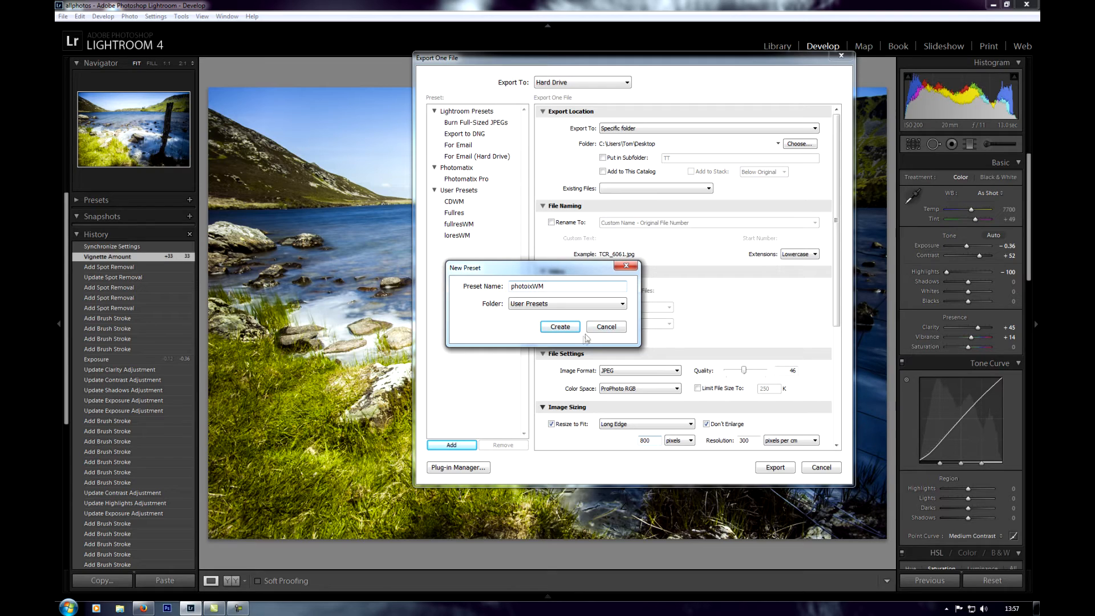
pyautogui.click(559, 327)
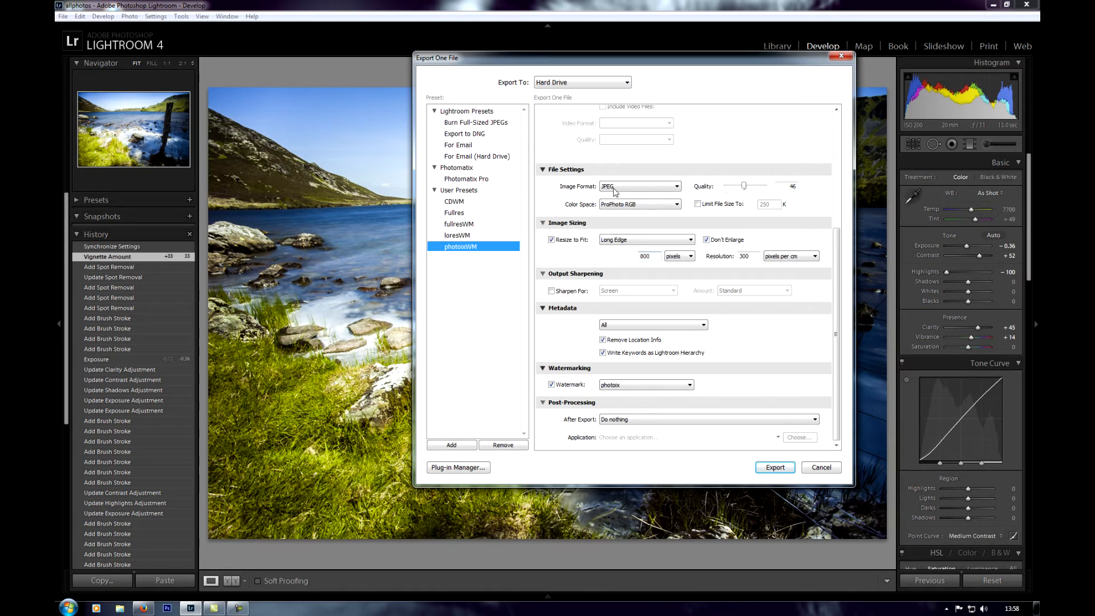
pyautogui.moveTo(657, 205)
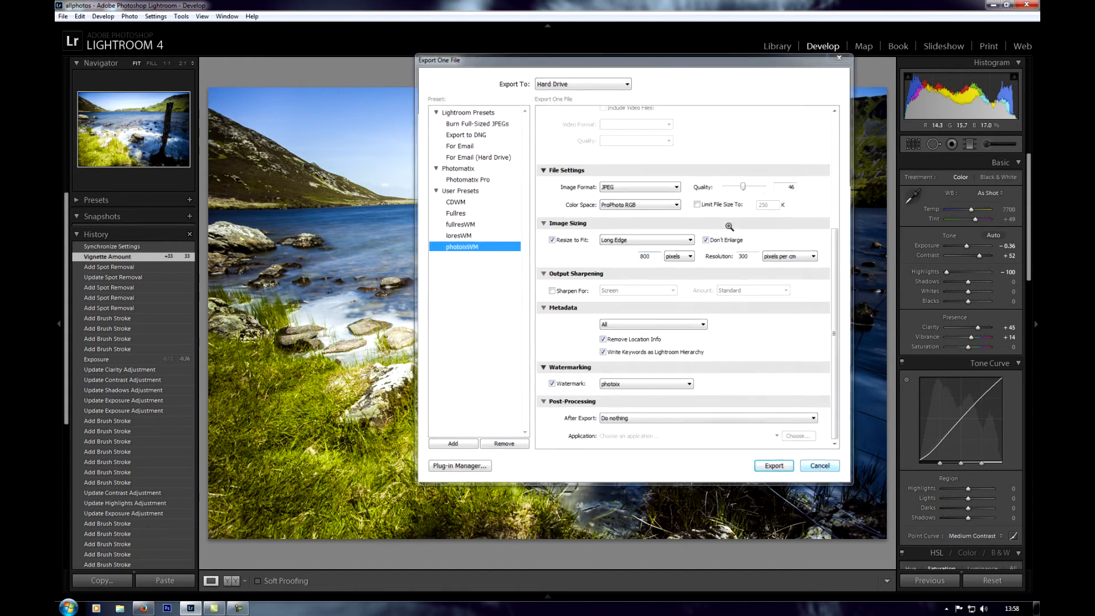
pyautogui.click(63, 16)
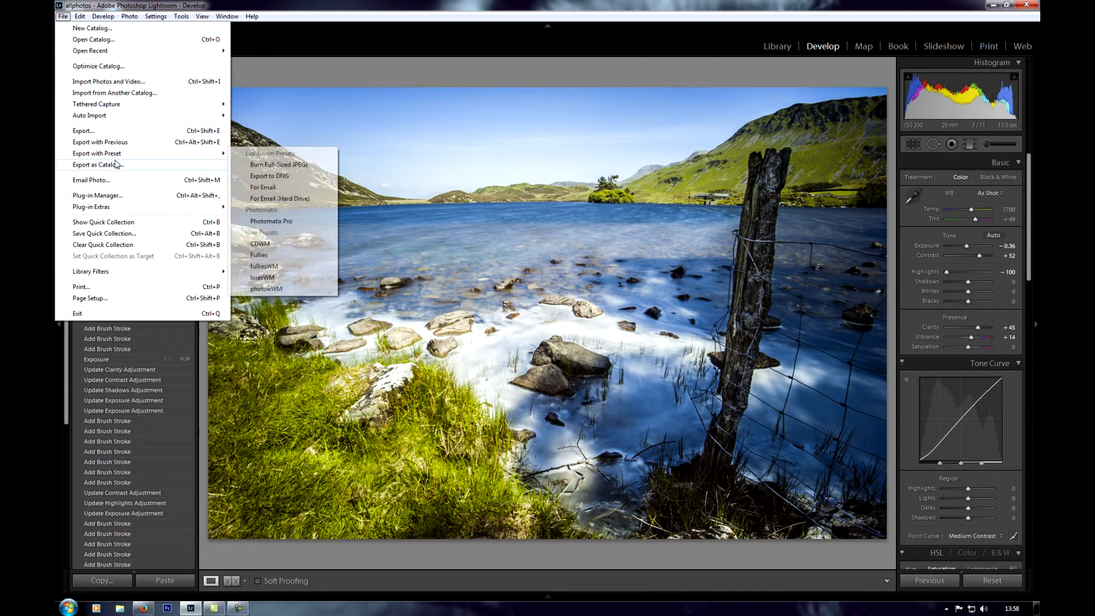
pyautogui.moveTo(100, 152)
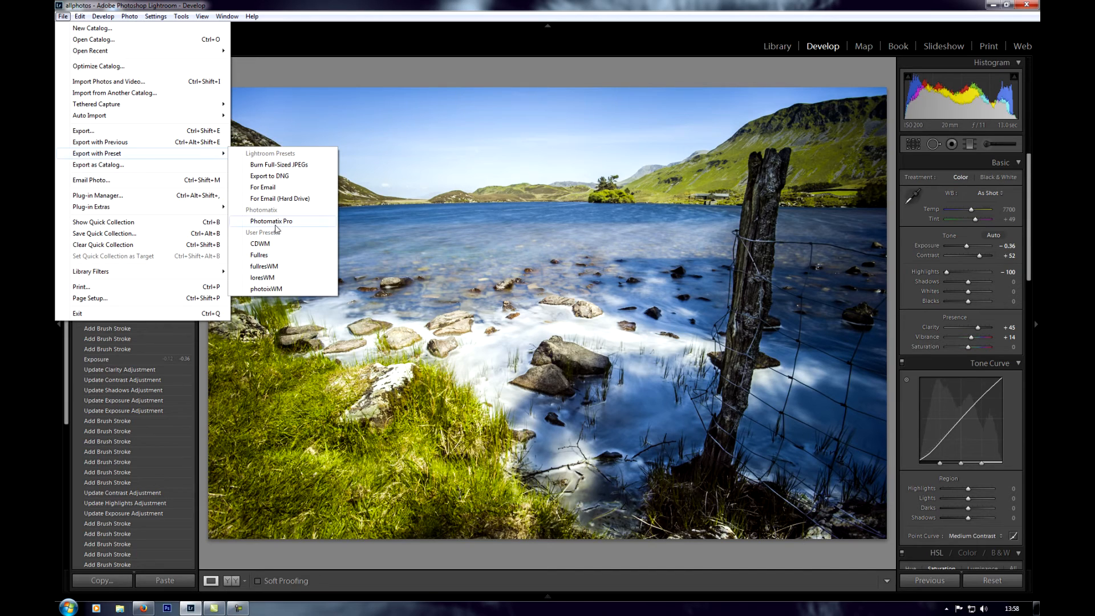
pyautogui.moveTo(276, 288)
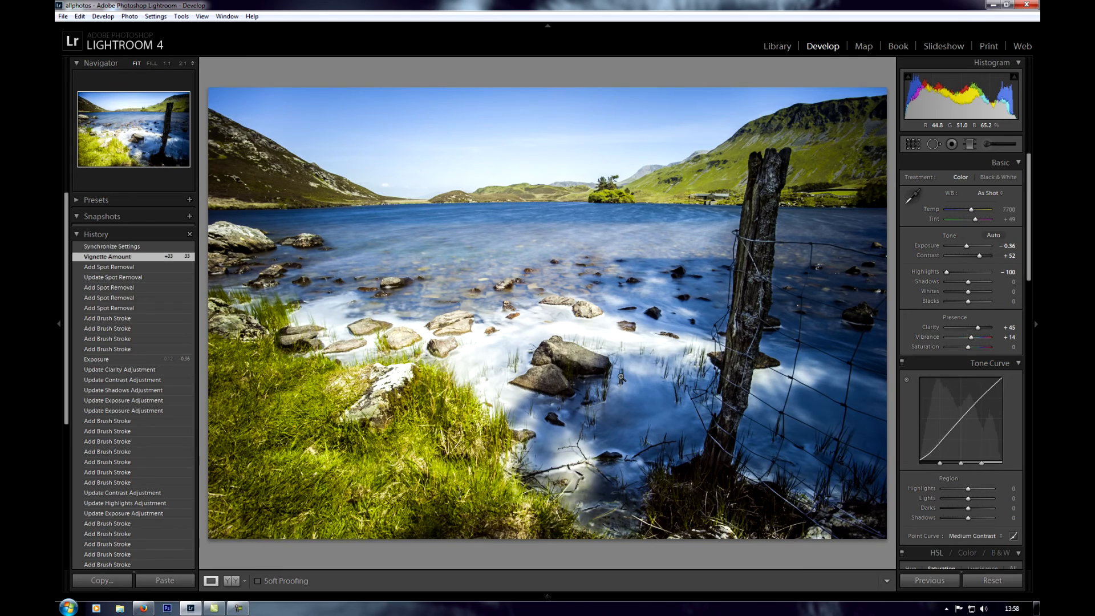
pyautogui.moveTo(527, 269)
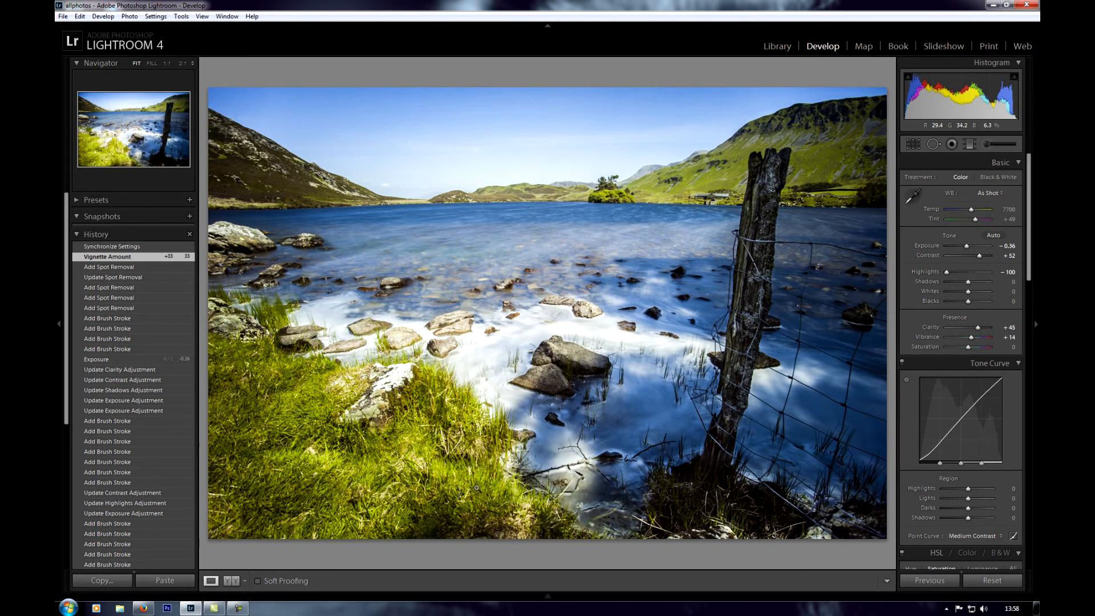
# Export the lake photo to the desktop using the photoixWM preset.
pyautogui.click(62, 16)
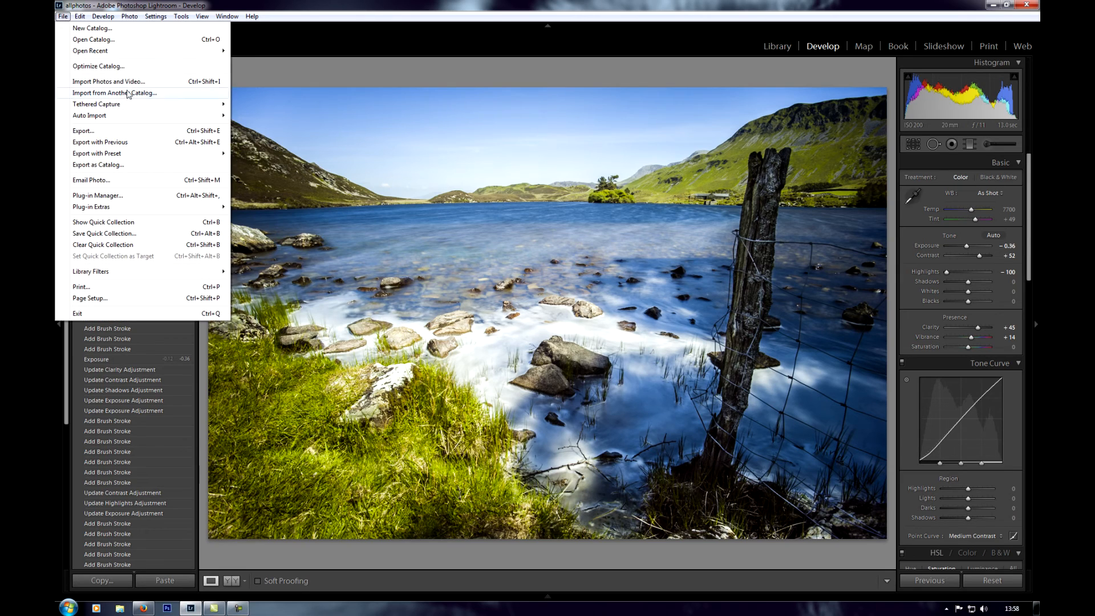
pyautogui.click(82, 130)
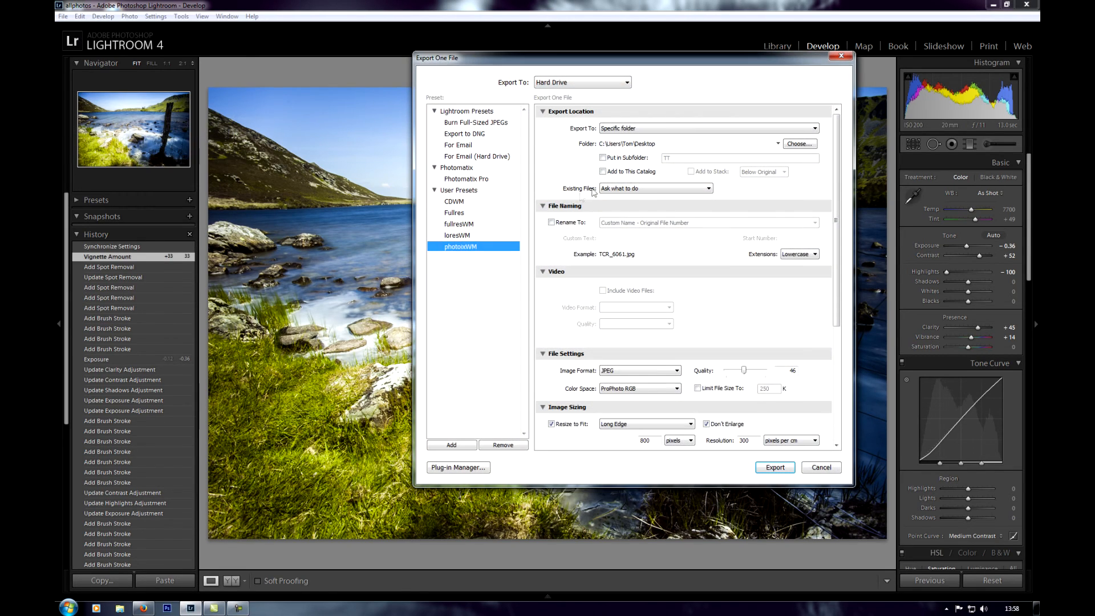
pyautogui.click(773, 466)
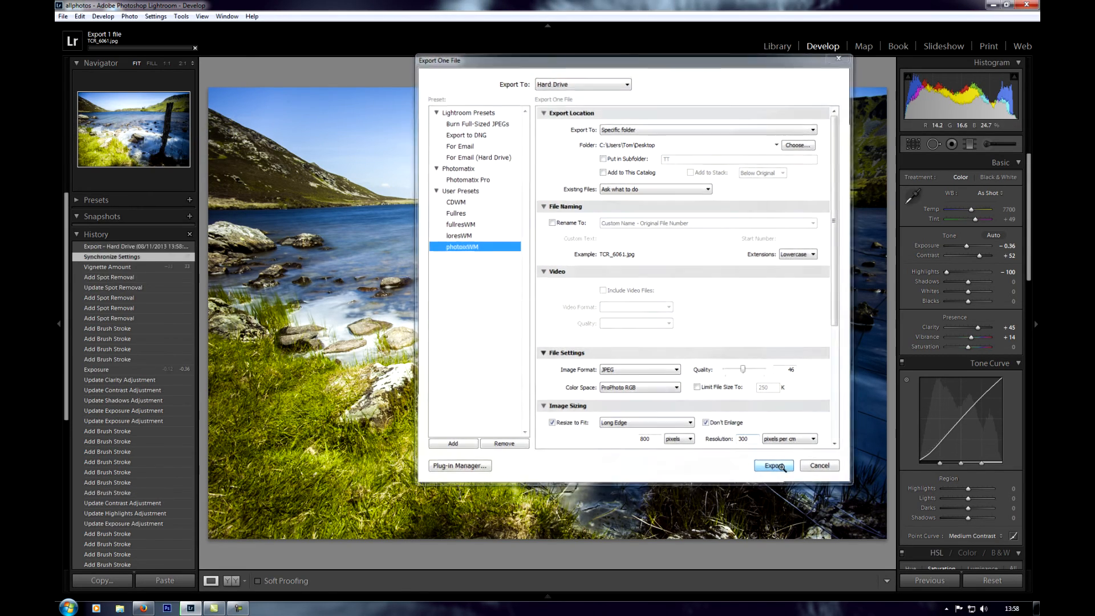
pyautogui.click(773, 465)
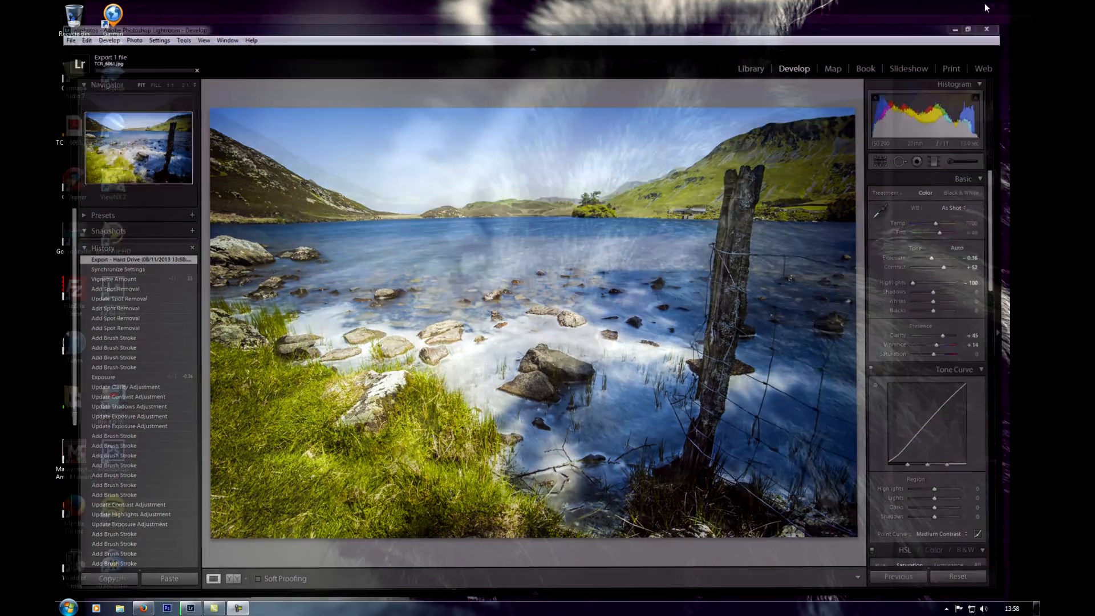
# Minimize Lightroom so the desktop with the exported JPEG icon is visible.
pyautogui.click(968, 30)
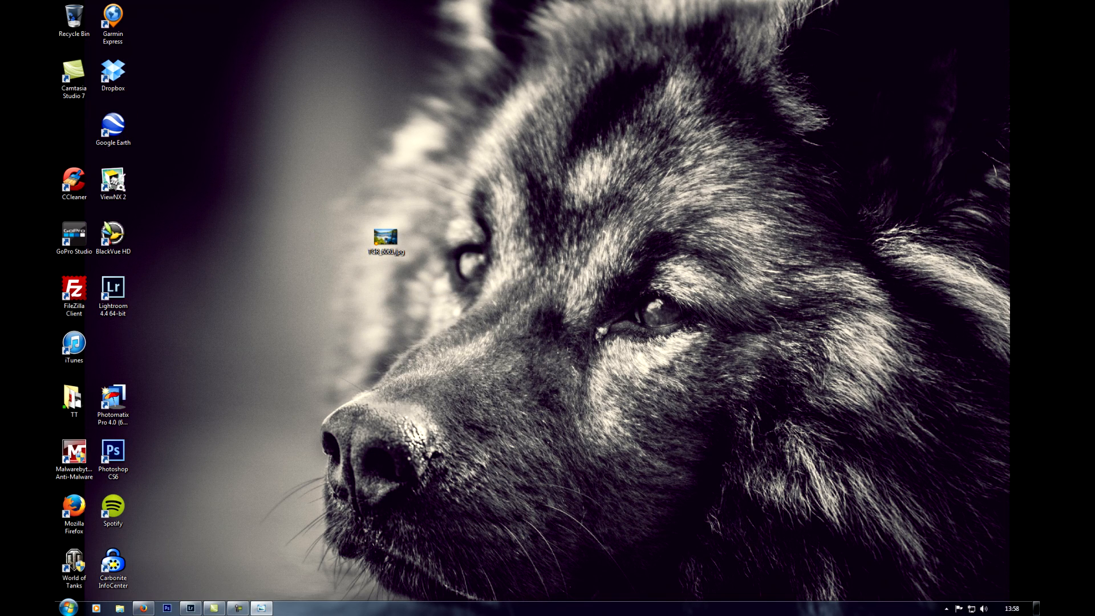
# View the exported lakeside JPEG with its 'Photoix 2013' watermark bottom-left in Photo Viewer.
pyautogui.doubleClick(385, 237)
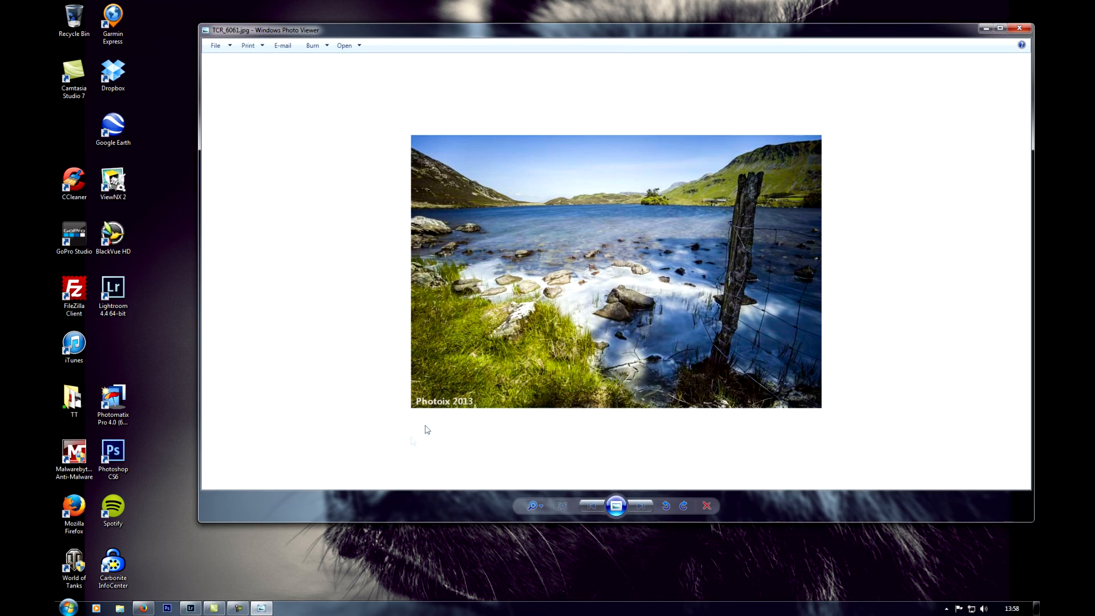
pyautogui.moveTo(569, 454)
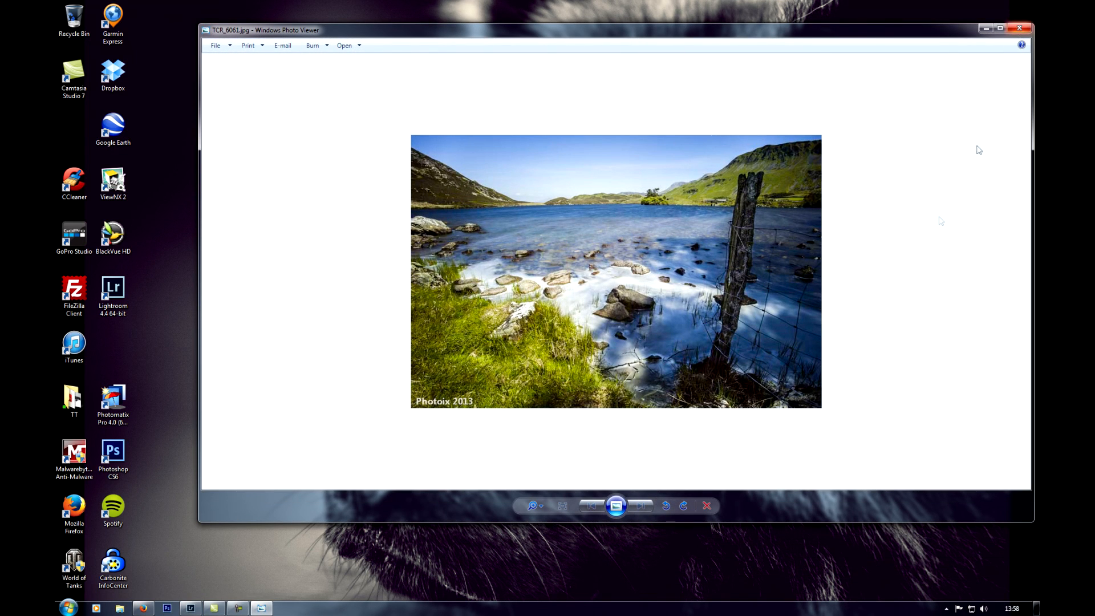
pyautogui.moveTo(852, 383)
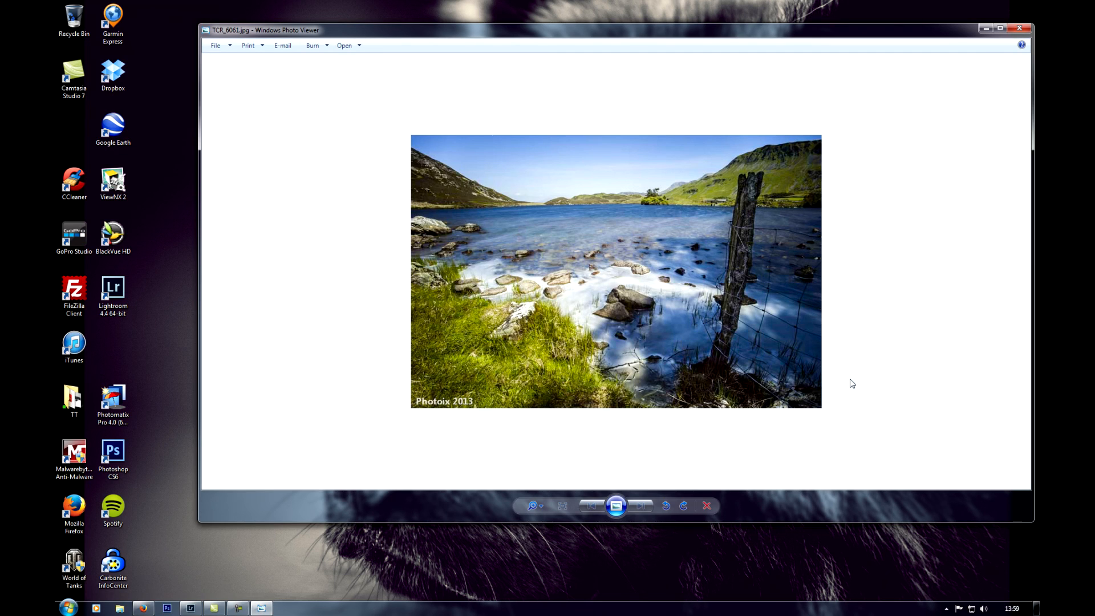